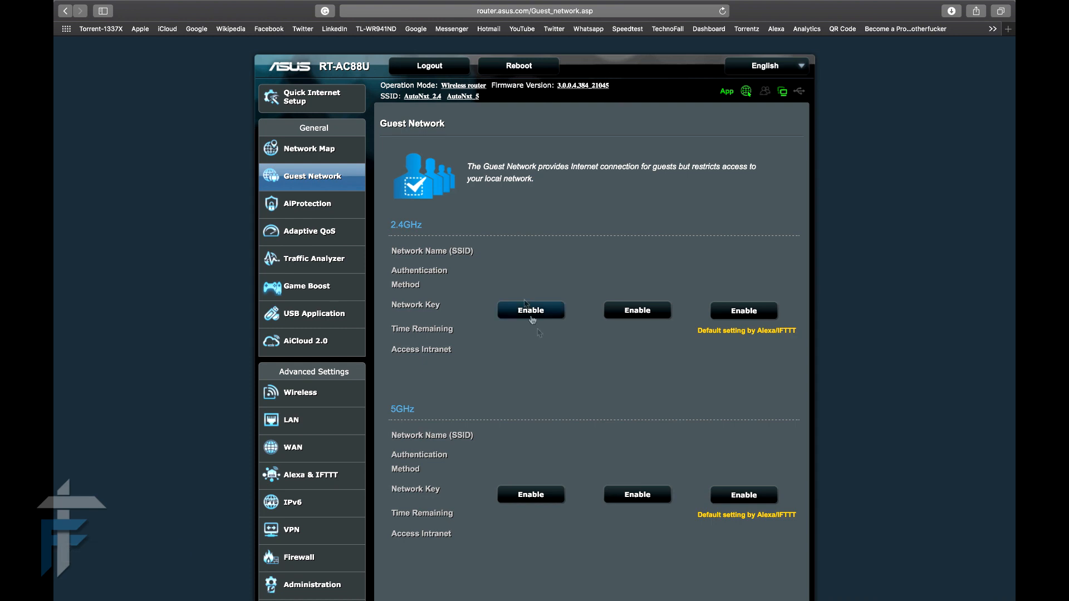
mouse_move(315, 175)
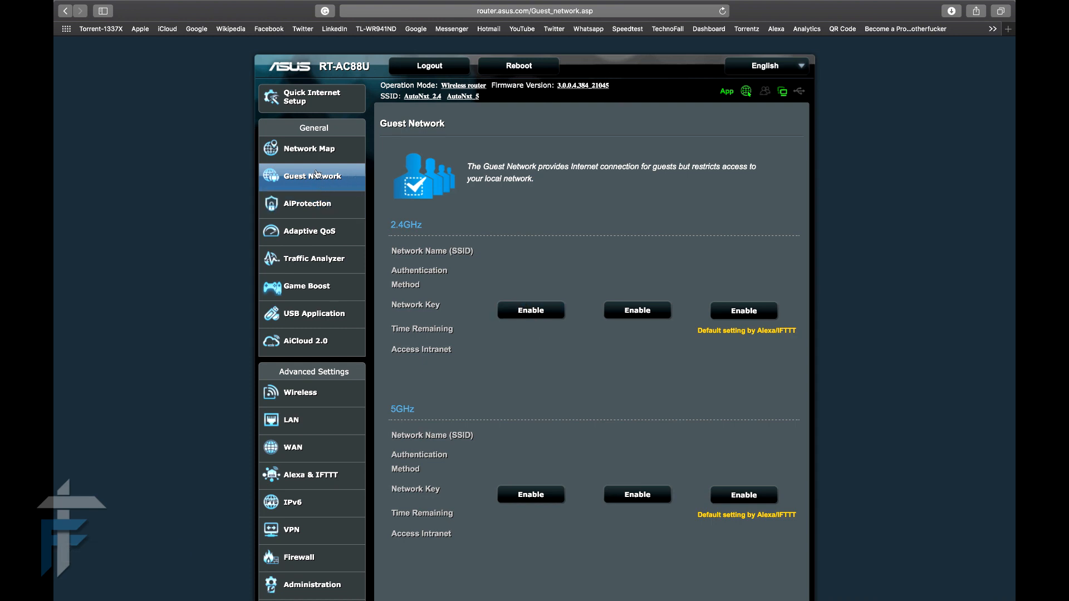
mouse_move(469, 87)
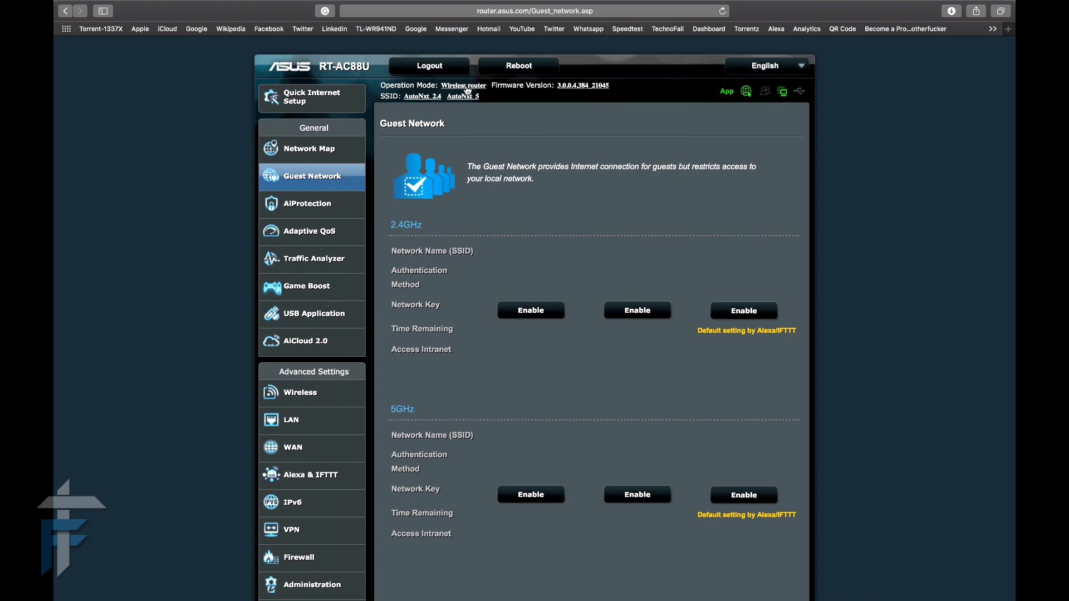
Go to Administration > Operation Mode from the 'Wireless router' header link
click(312, 584)
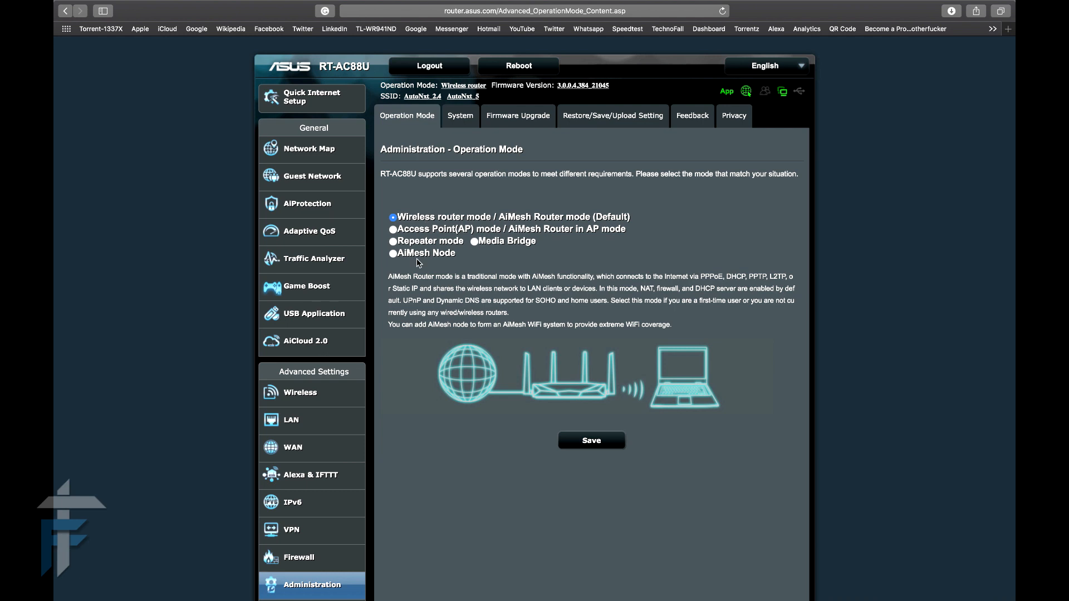
mouse_move(466, 227)
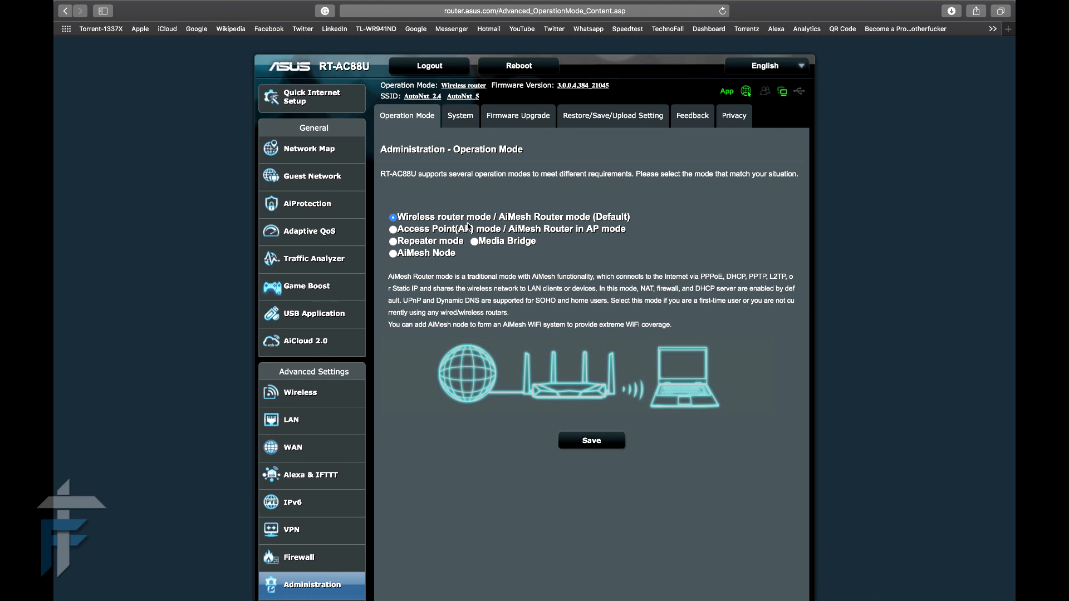
mouse_move(478, 280)
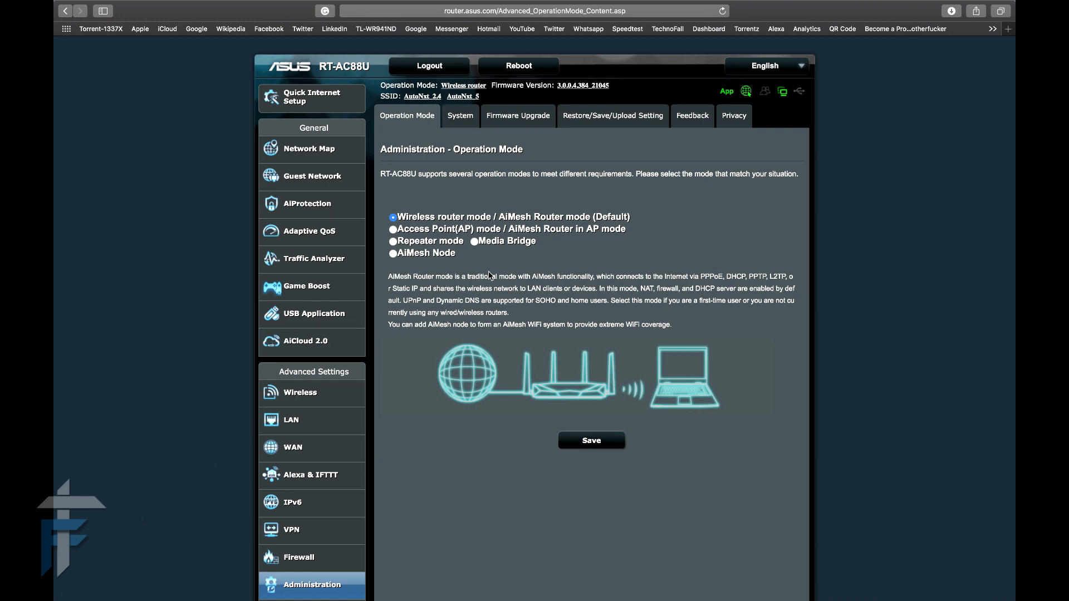
mouse_move(457, 223)
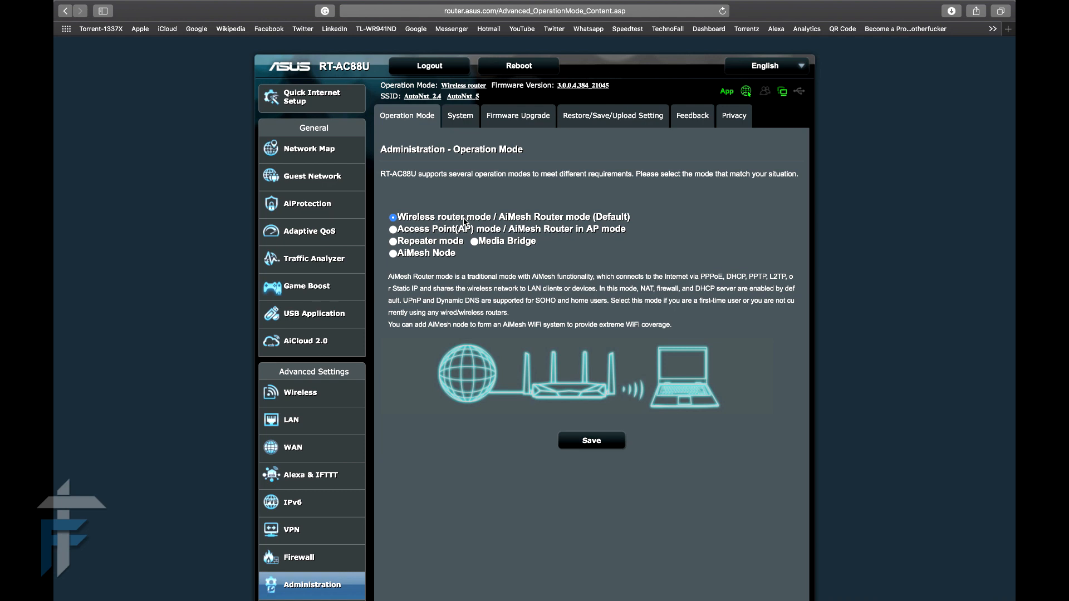
Select the AiMesh Node radio button as the router's operation mode
click(394, 253)
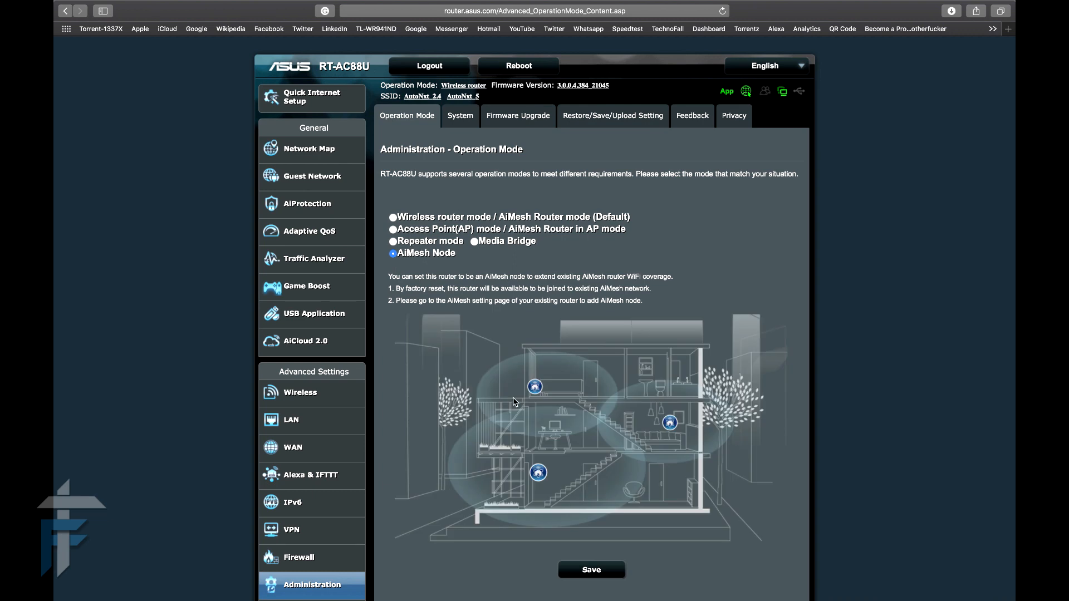
mouse_move(560, 284)
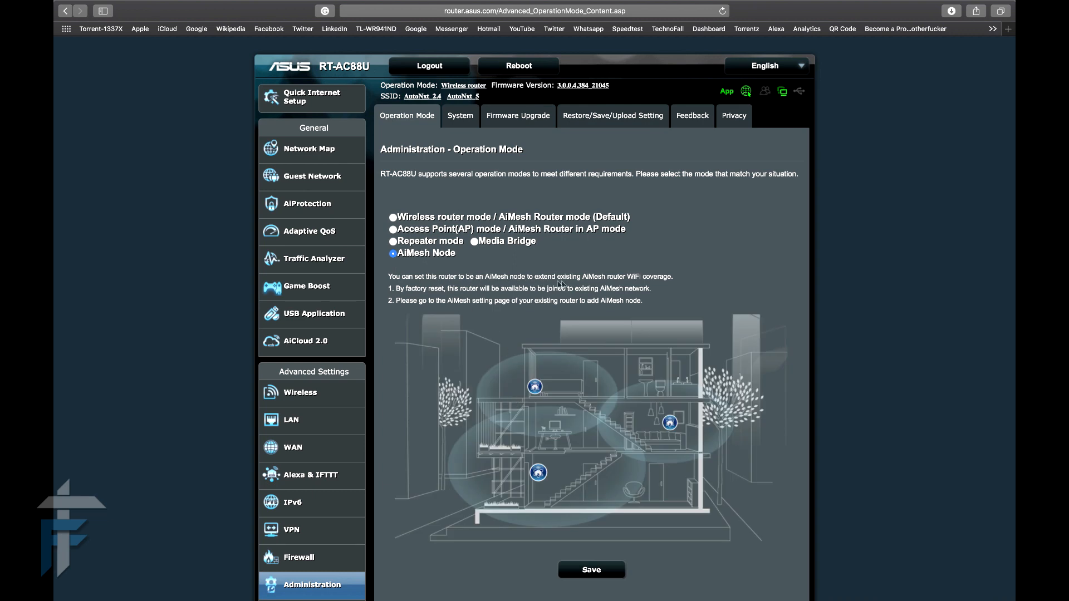
click(393, 217)
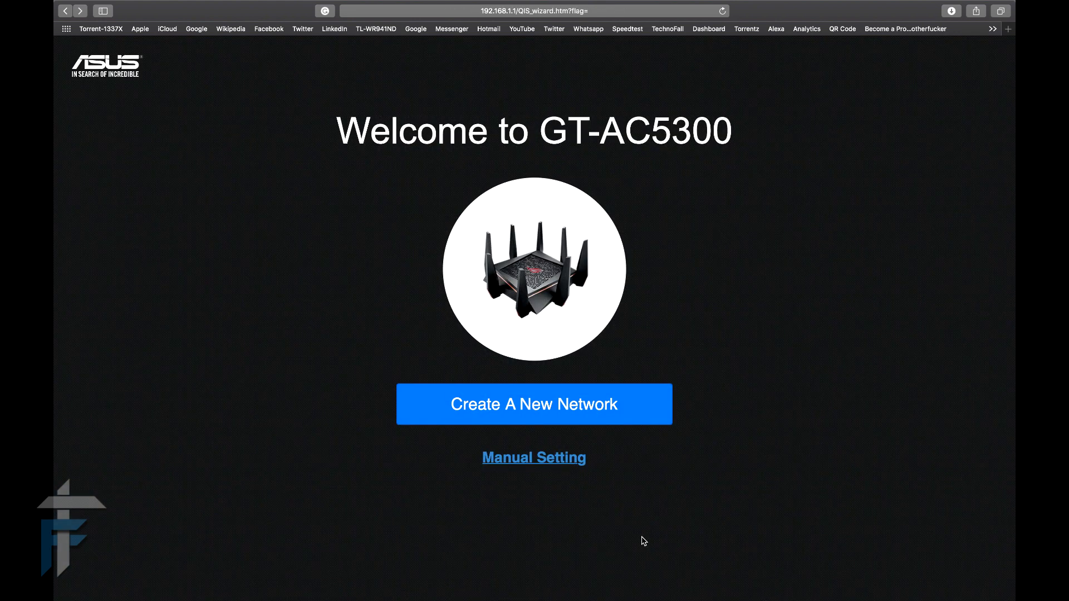
mouse_move(575, 430)
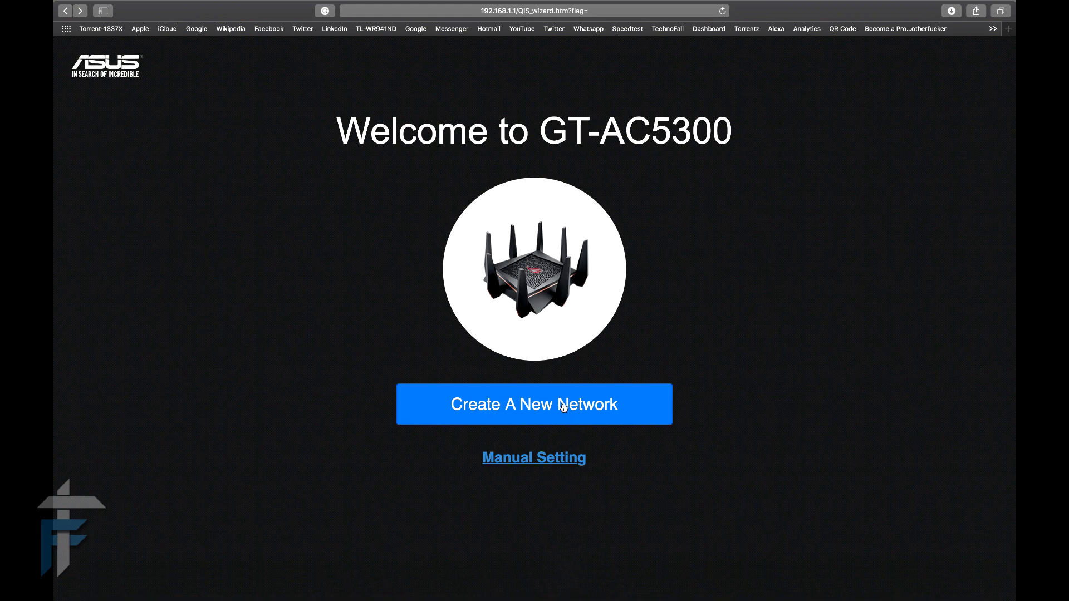
Back out of the new-network path and choose Manual Setting in the GT-AC5300 wizard
click(534, 403)
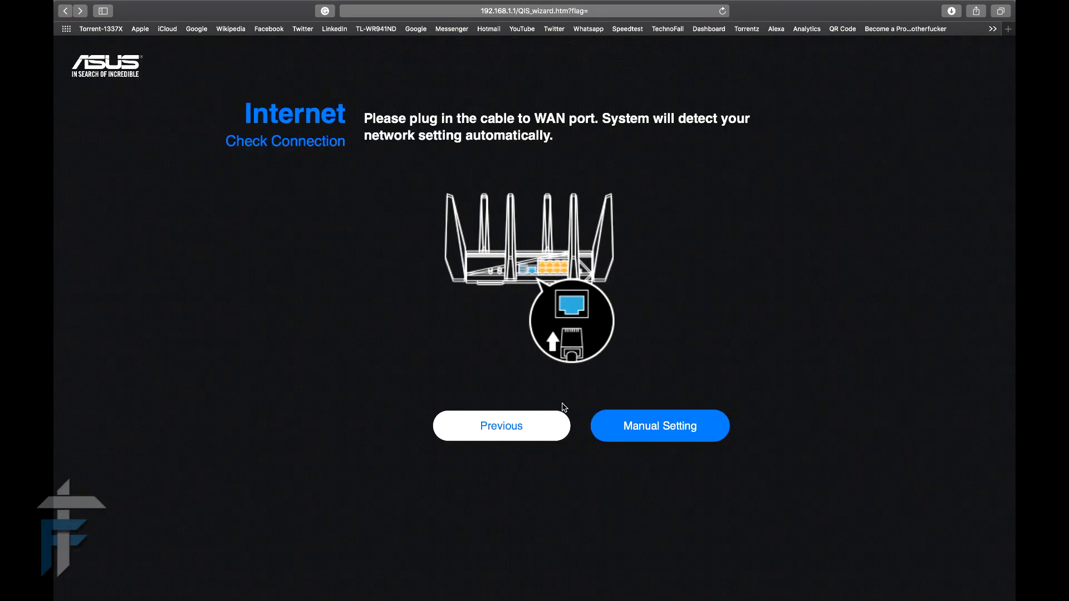
click(658, 426)
text(1)
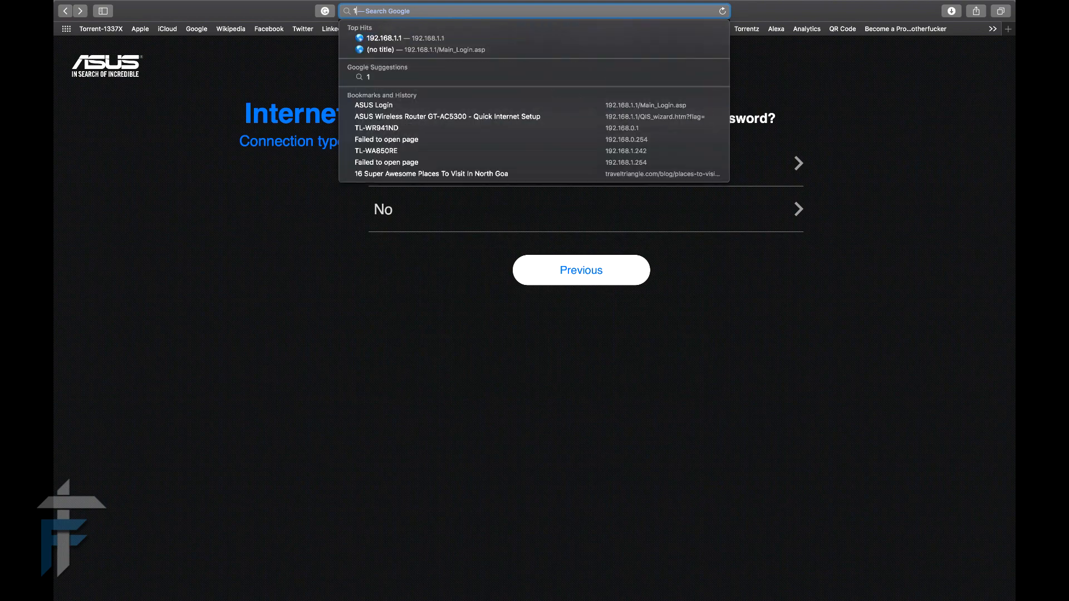
click(448, 115)
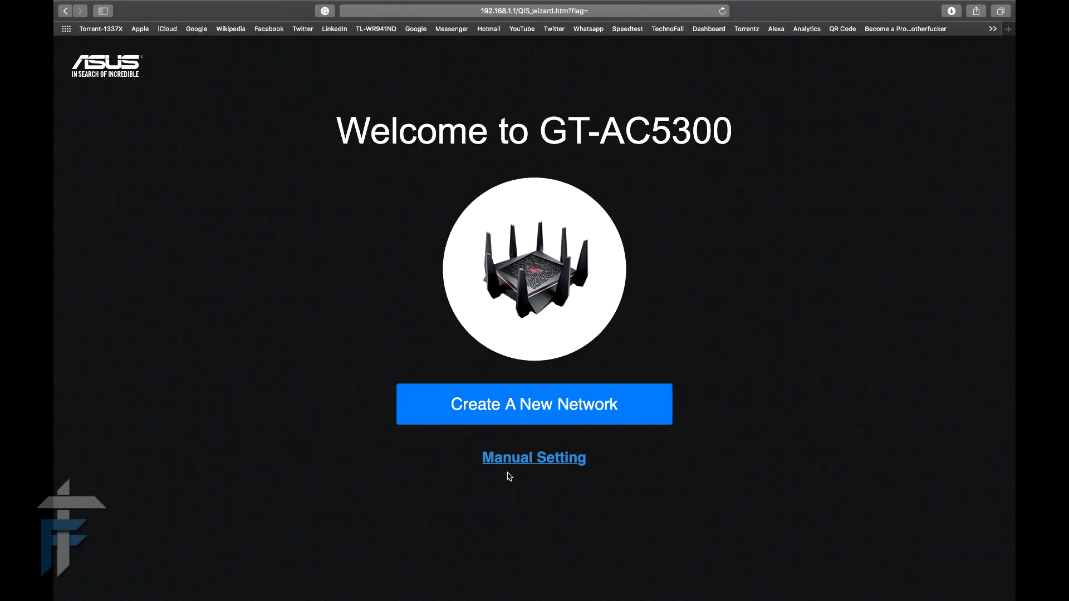
click(534, 458)
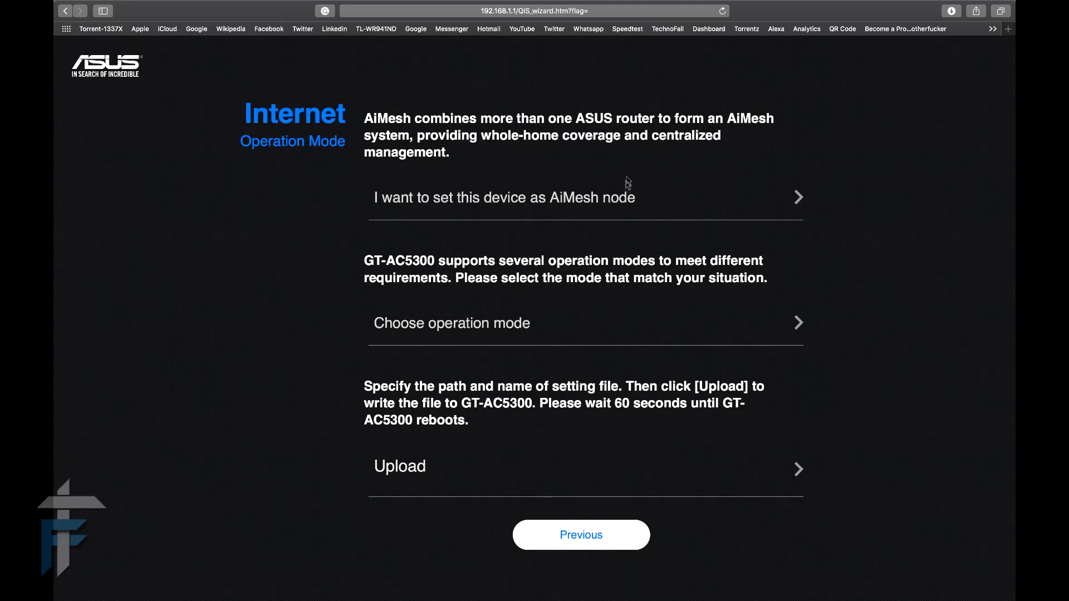
mouse_move(611, 205)
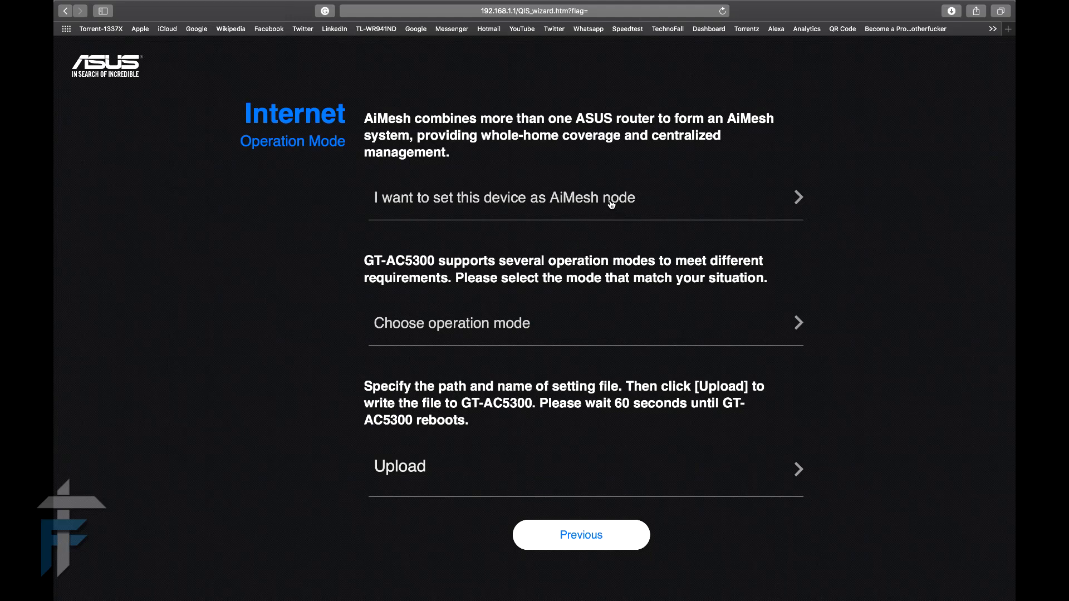
Choose 'I want to set this device as AiMesh node' and confirm with Next, resetting the GT-AC5300
click(584, 198)
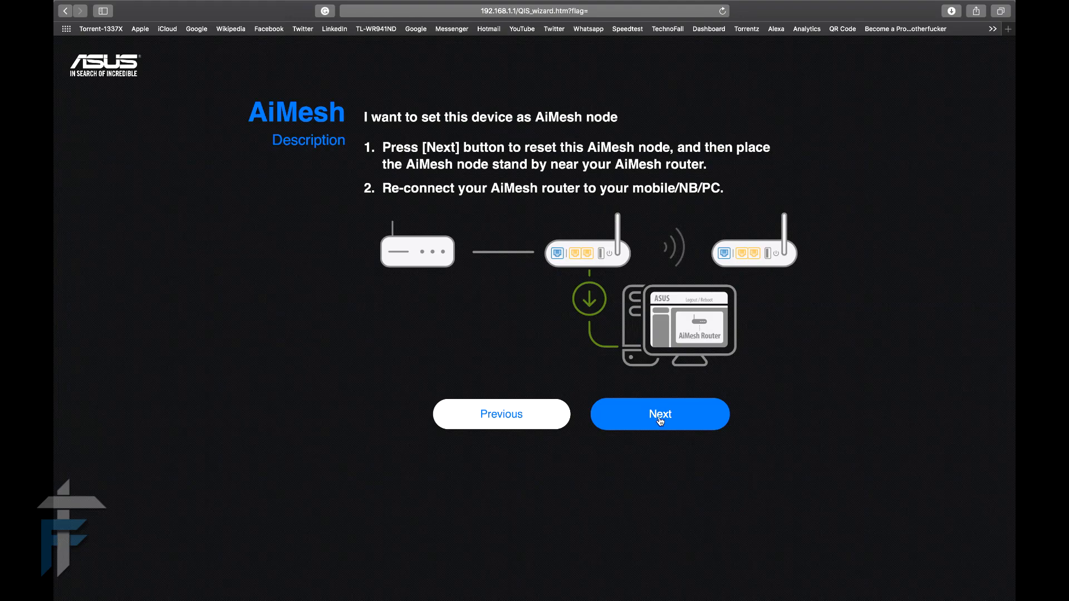
click(658, 414)
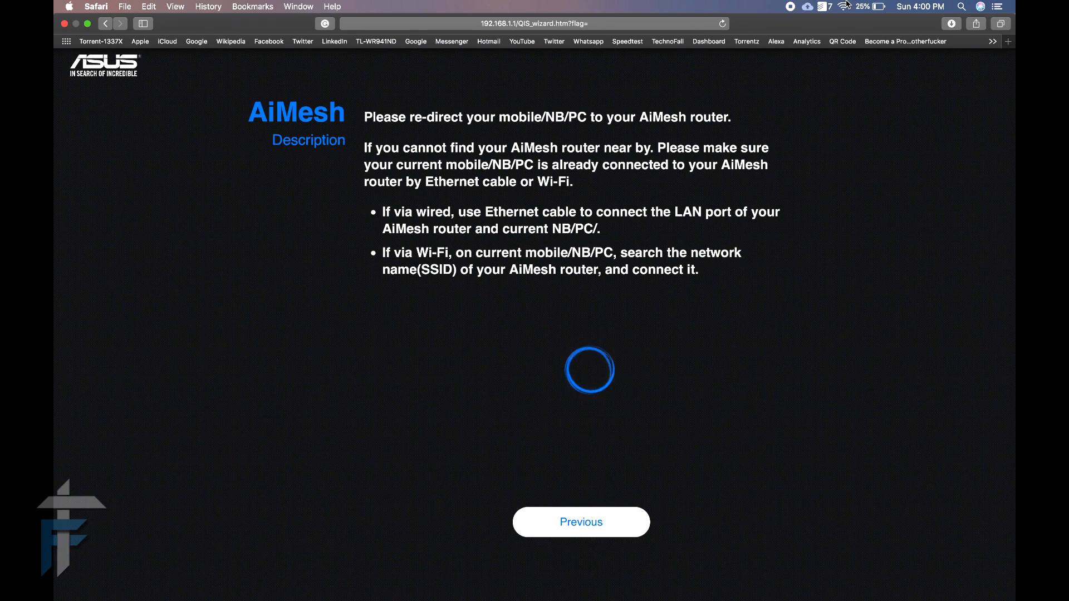
click(844, 7)
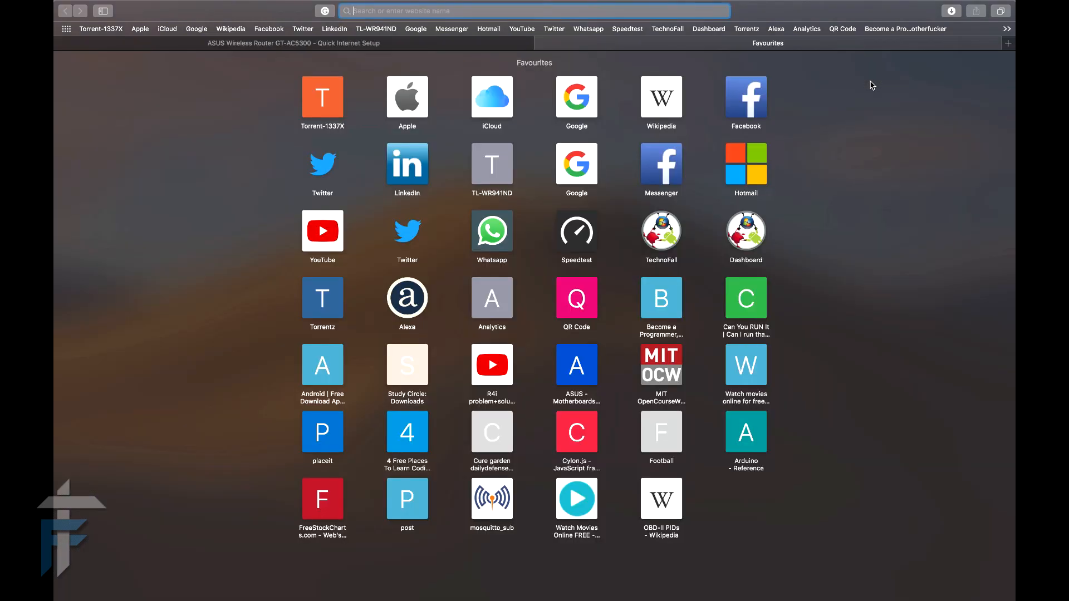
Load router.asus.com in the new tab to reach the RT-AC88U Network Map
text(19)
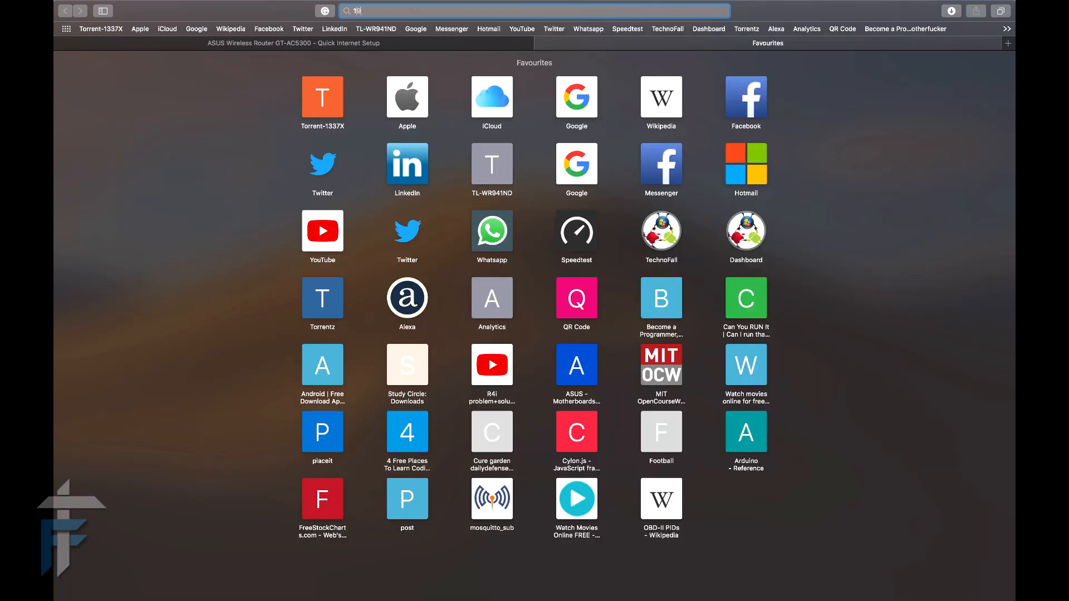
key(Return)
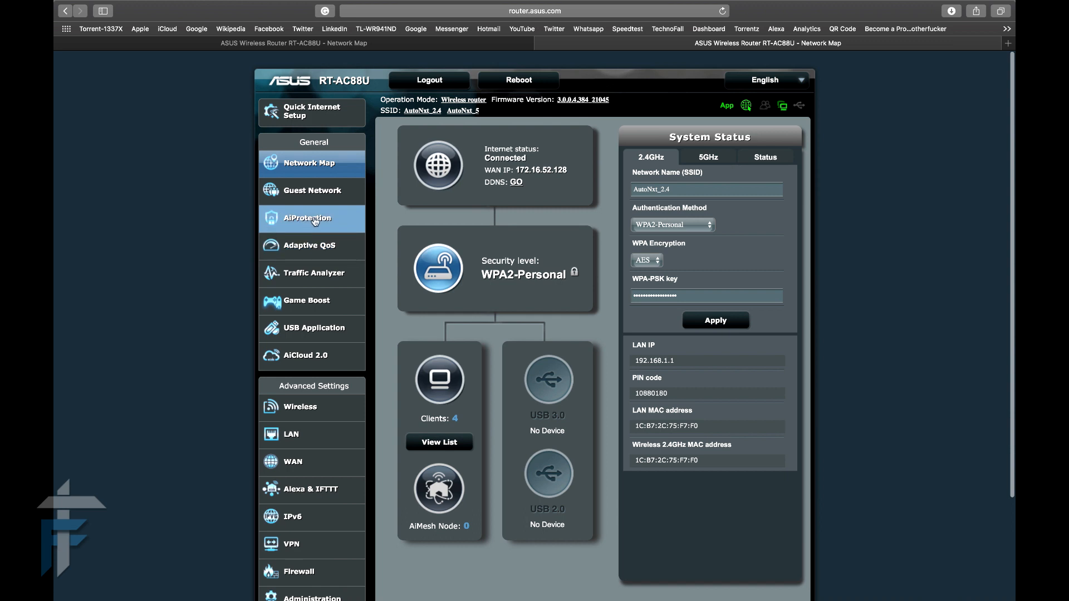
mouse_move(585, 218)
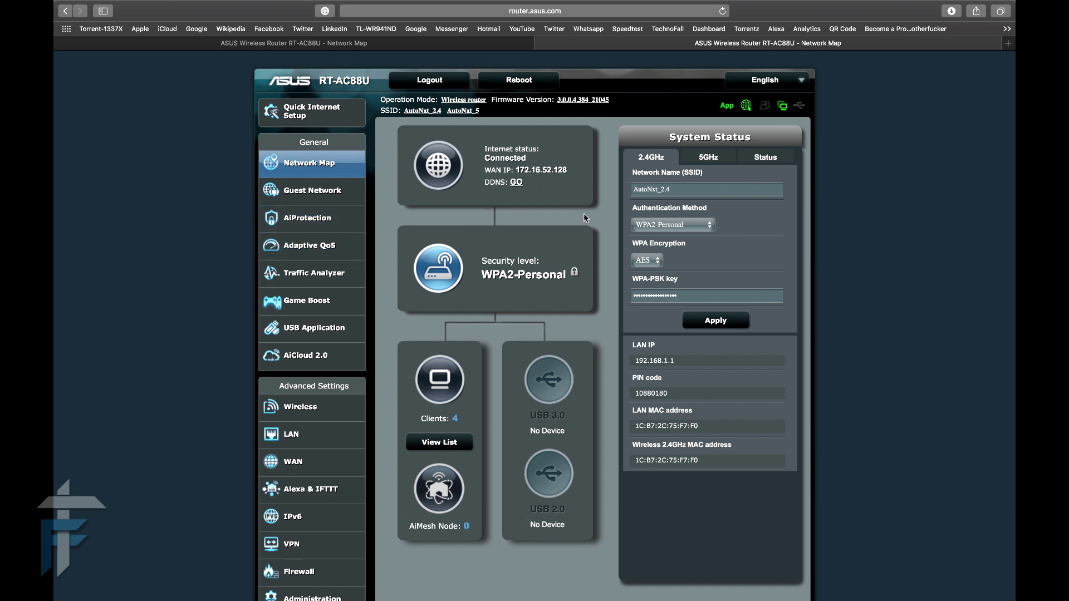
click(439, 489)
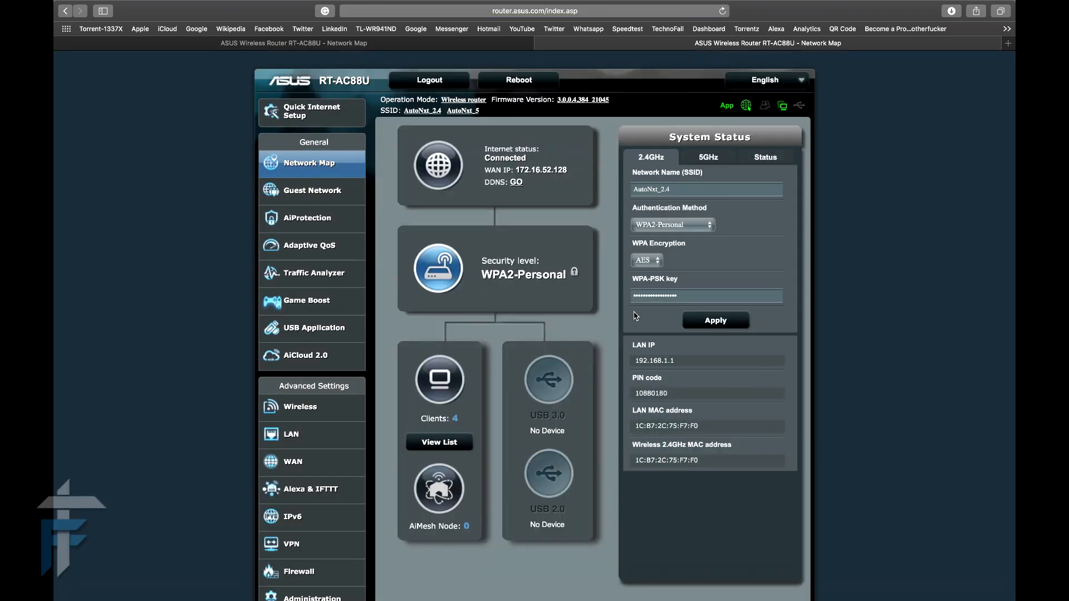
Search for AiMesh nodes and apply GT-AC5300 from the results to the RT-AC88U's mesh
click(439, 488)
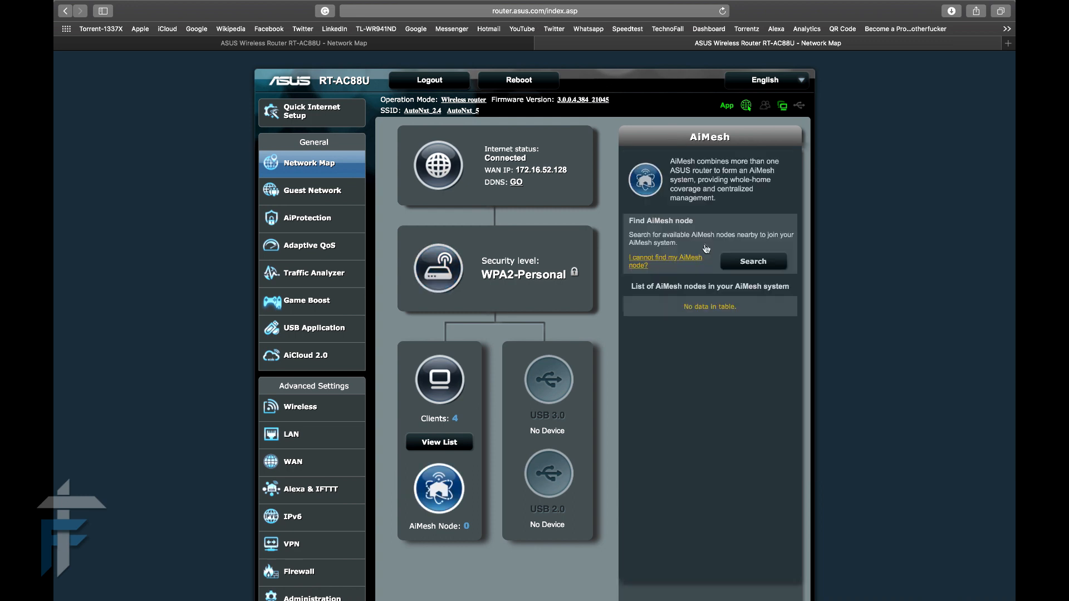
click(753, 260)
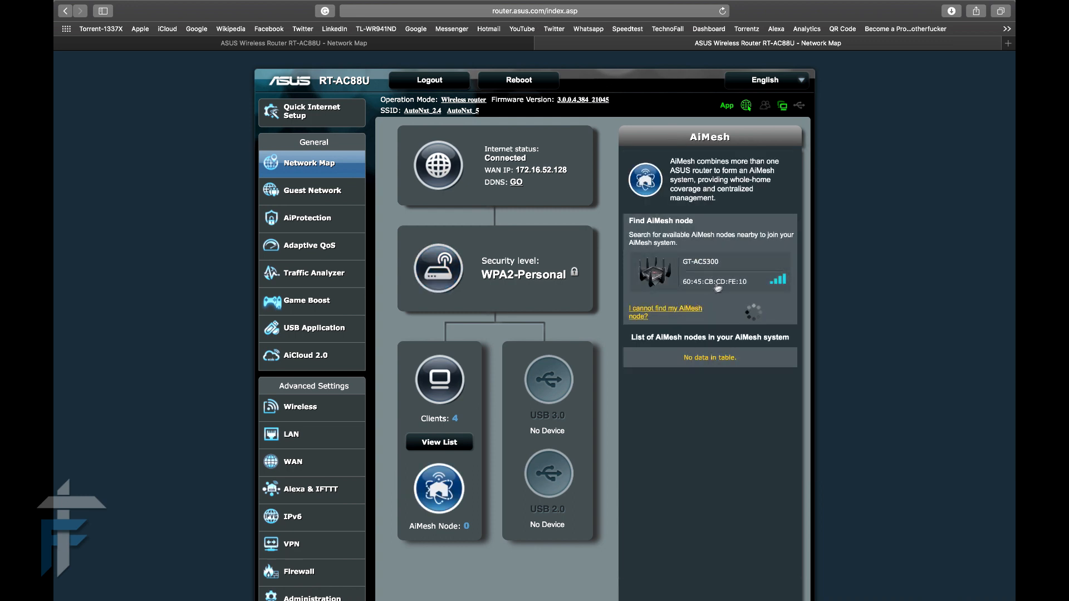
click(709, 273)
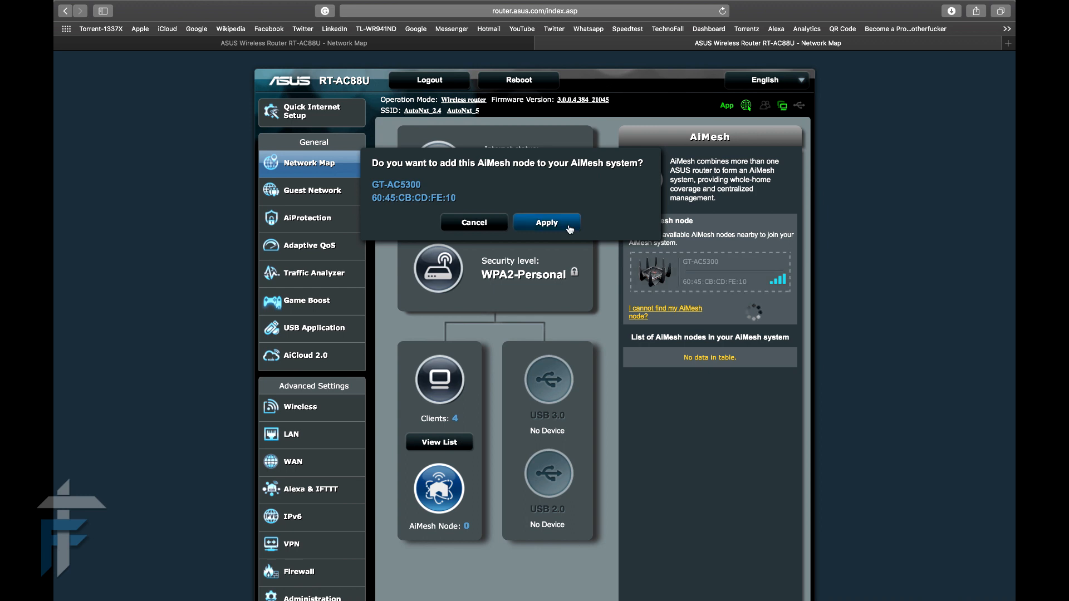
click(546, 222)
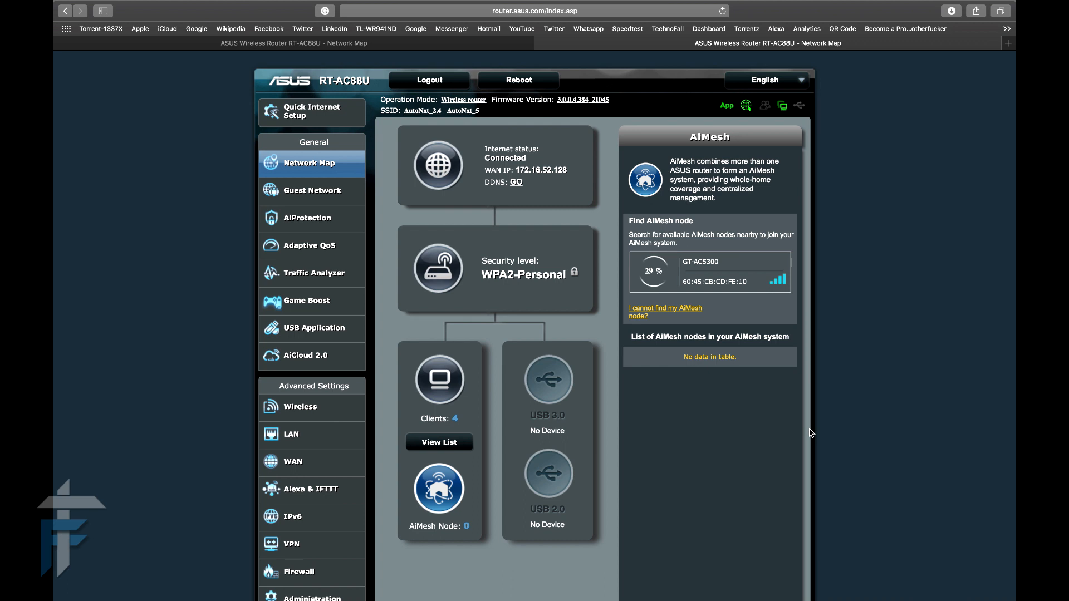
Confirm GT-AC5300 joining the AiMesh system and dismiss the success message with OK
click(709, 272)
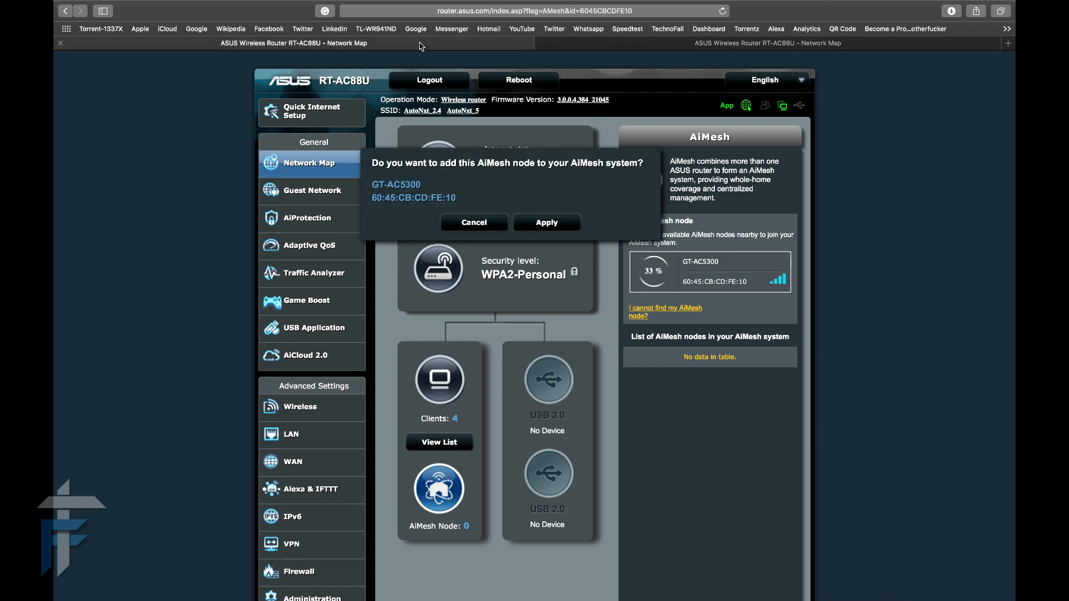
click(474, 223)
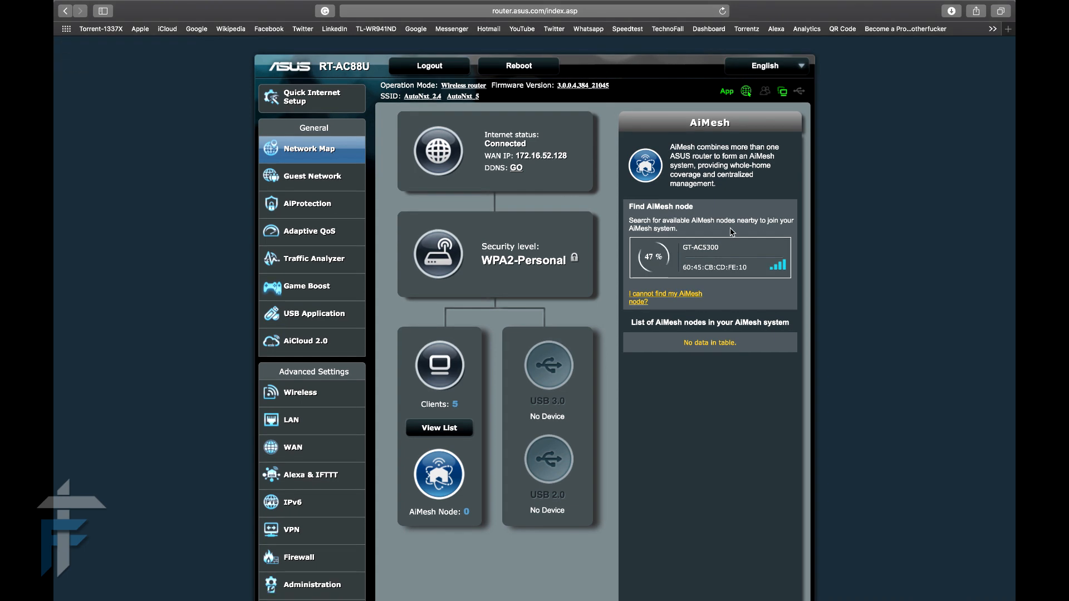
click(710, 257)
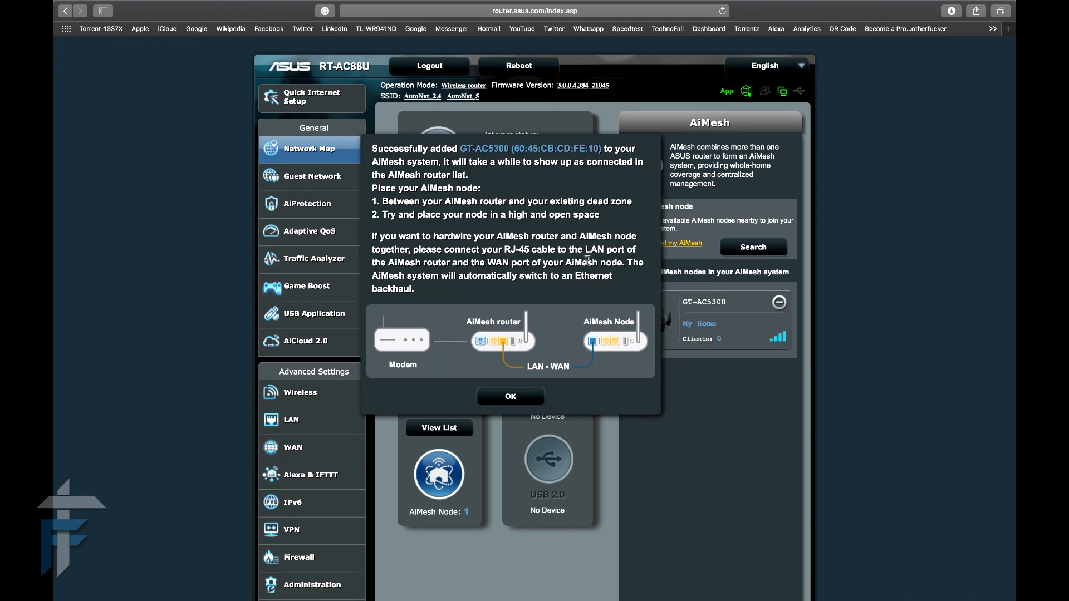
mouse_move(452, 288)
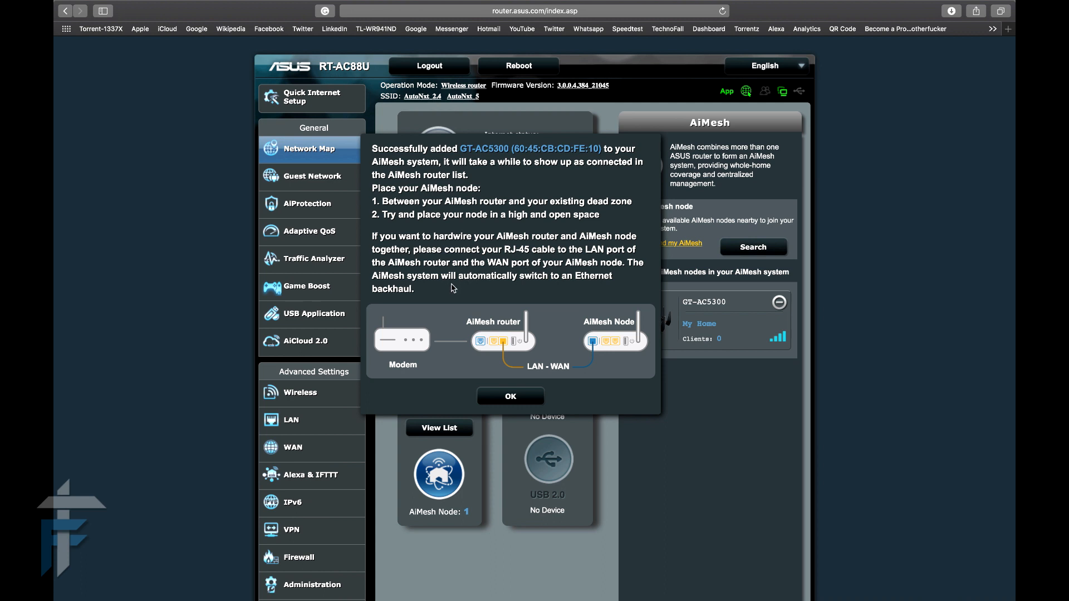
mouse_move(515, 394)
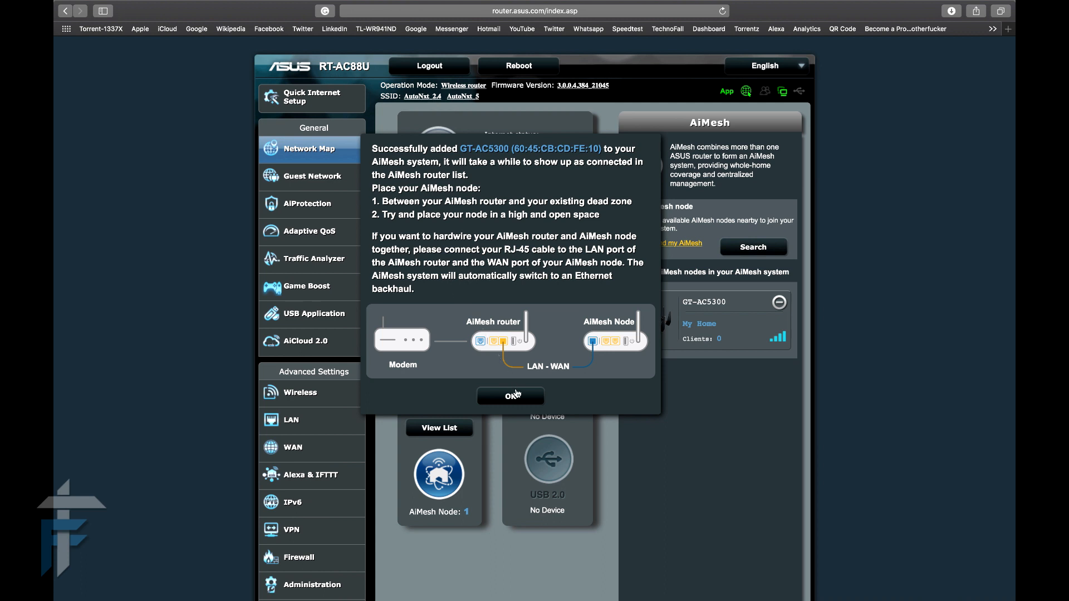
mouse_move(516, 398)
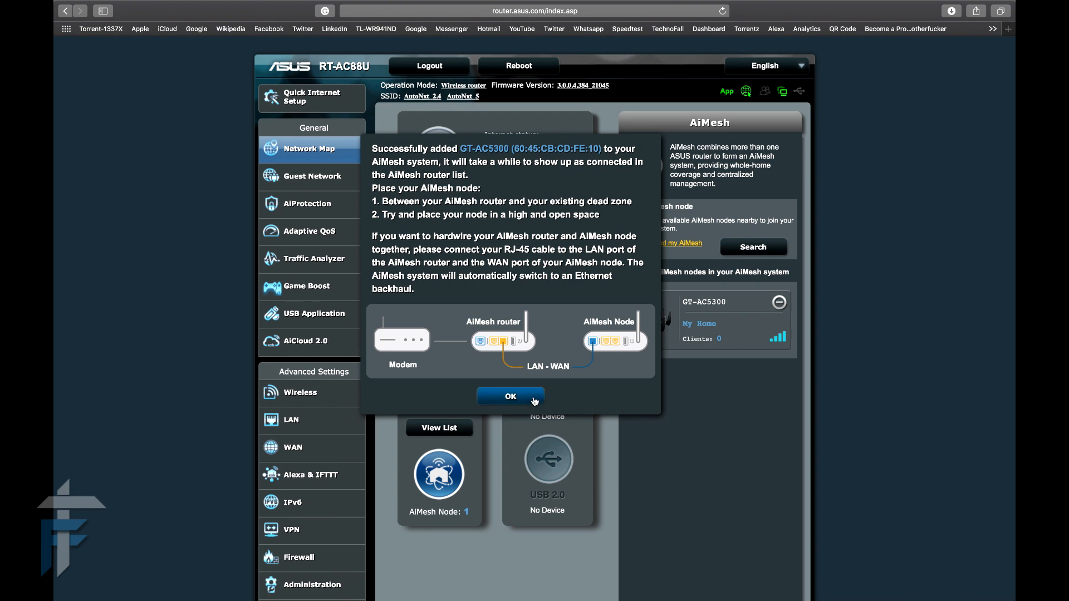
click(510, 396)
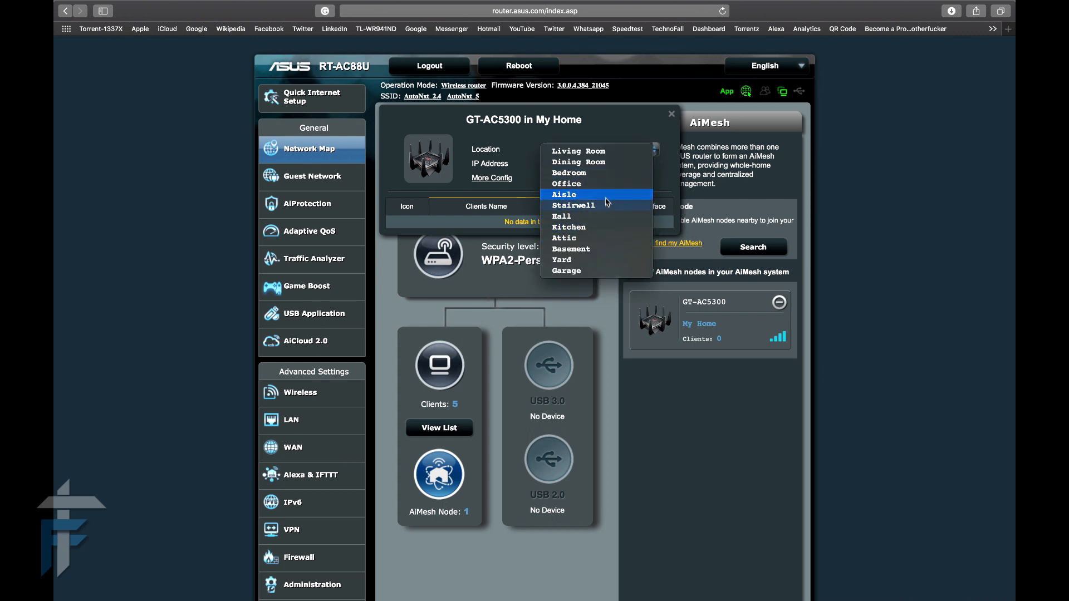
Choose Office as the GT-AC5300 node's location and expand More Config before closing
click(567, 184)
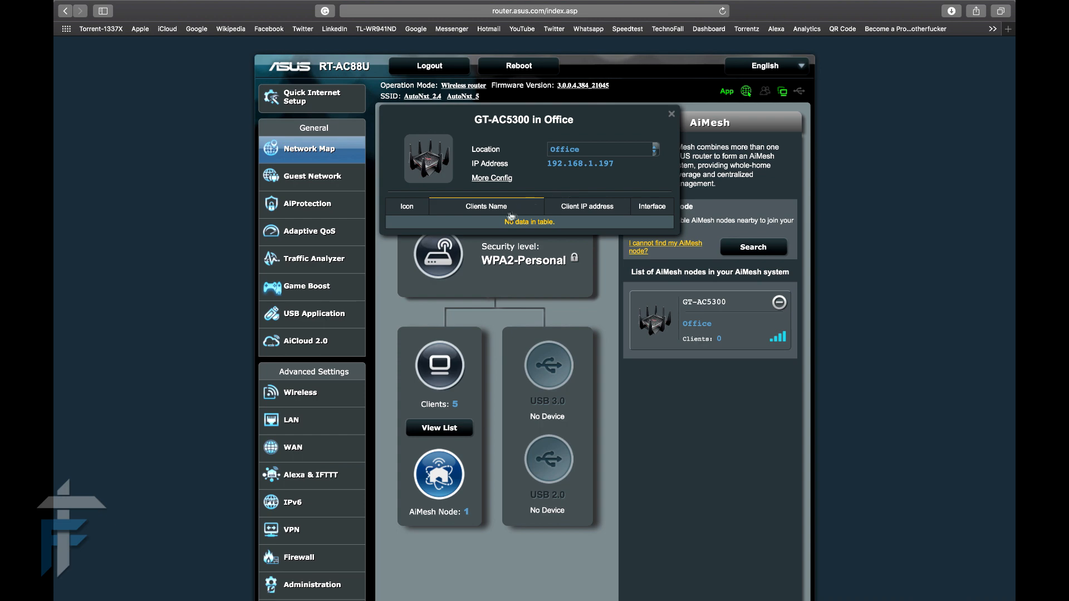
click(492, 179)
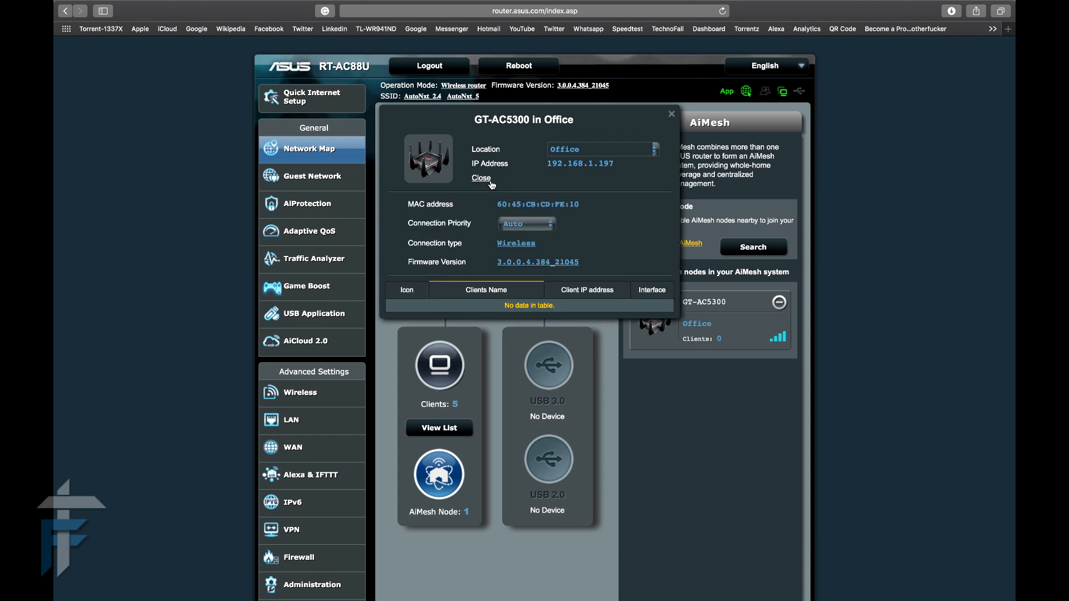
mouse_move(527, 226)
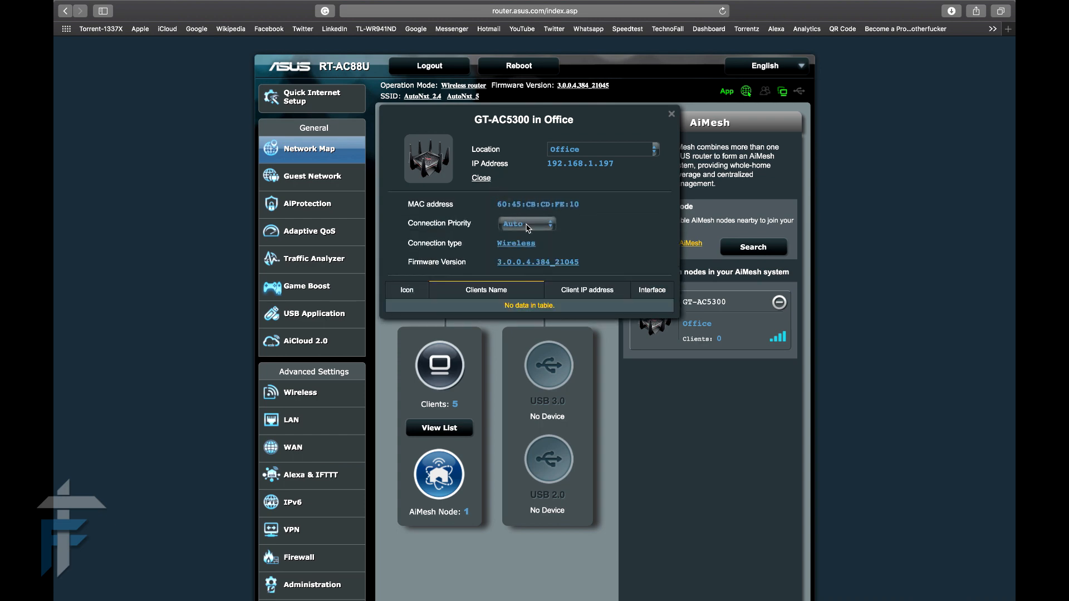
mouse_move(536, 219)
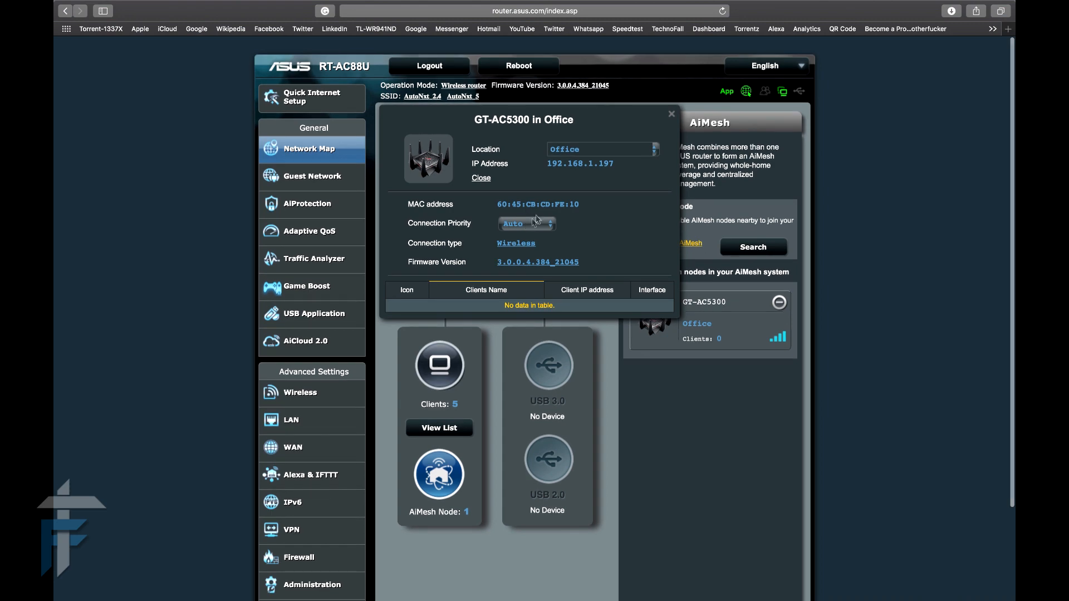
mouse_move(904, 5)
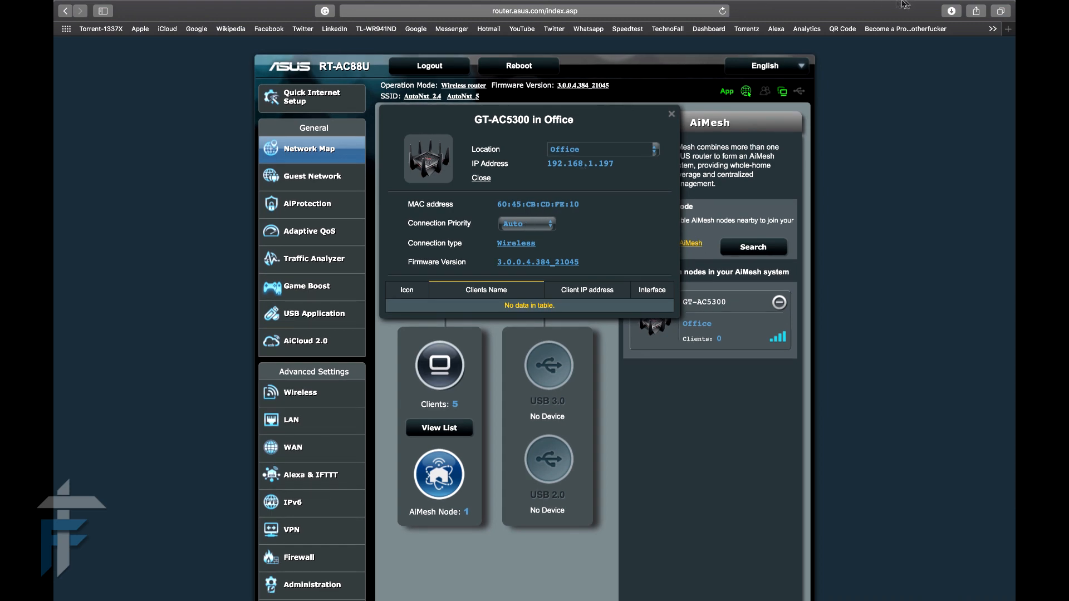
click(670, 114)
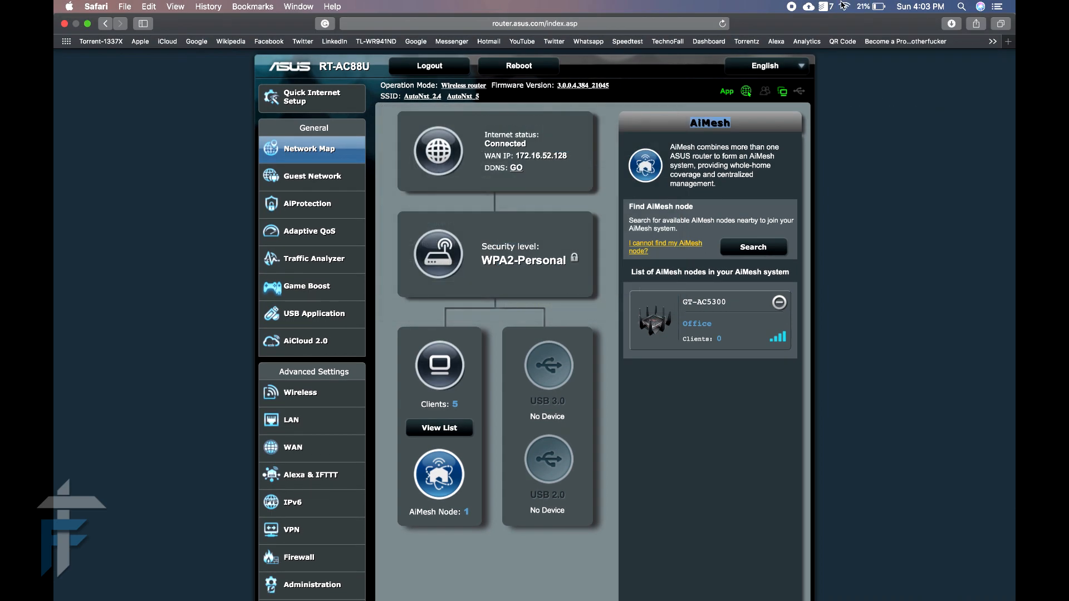
Check the RT-AC88U System Status, then reopen the GT-AC5300 node showing one connected client
click(844, 7)
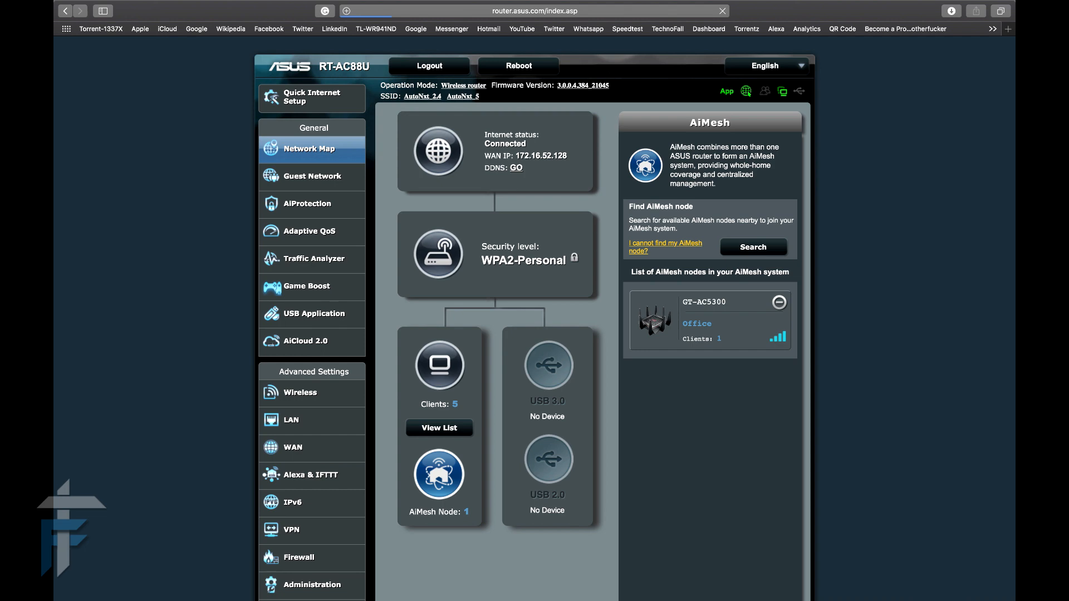
click(438, 254)
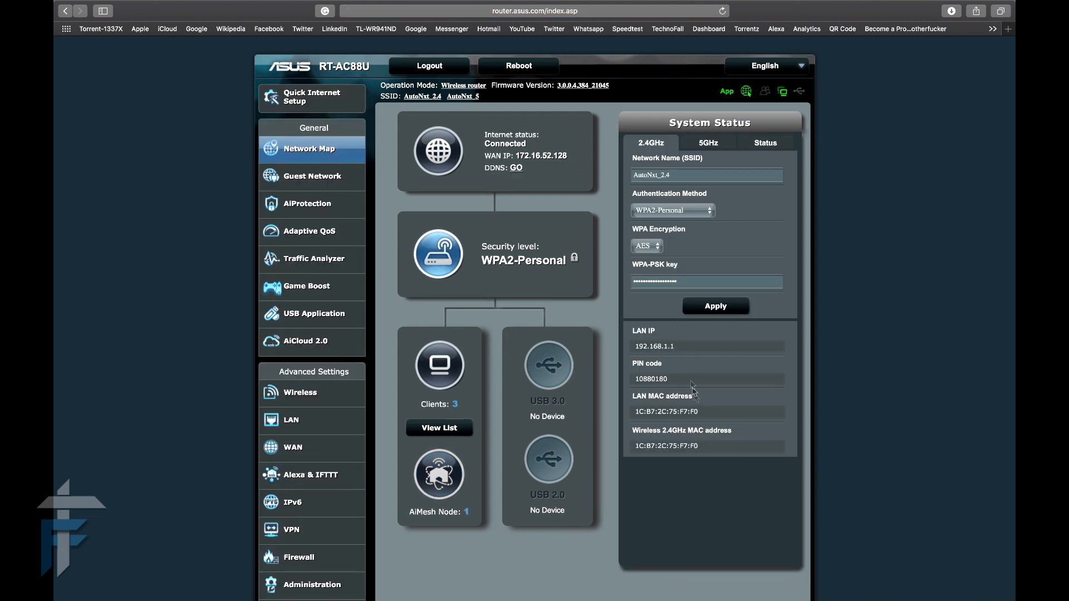
mouse_move(698, 407)
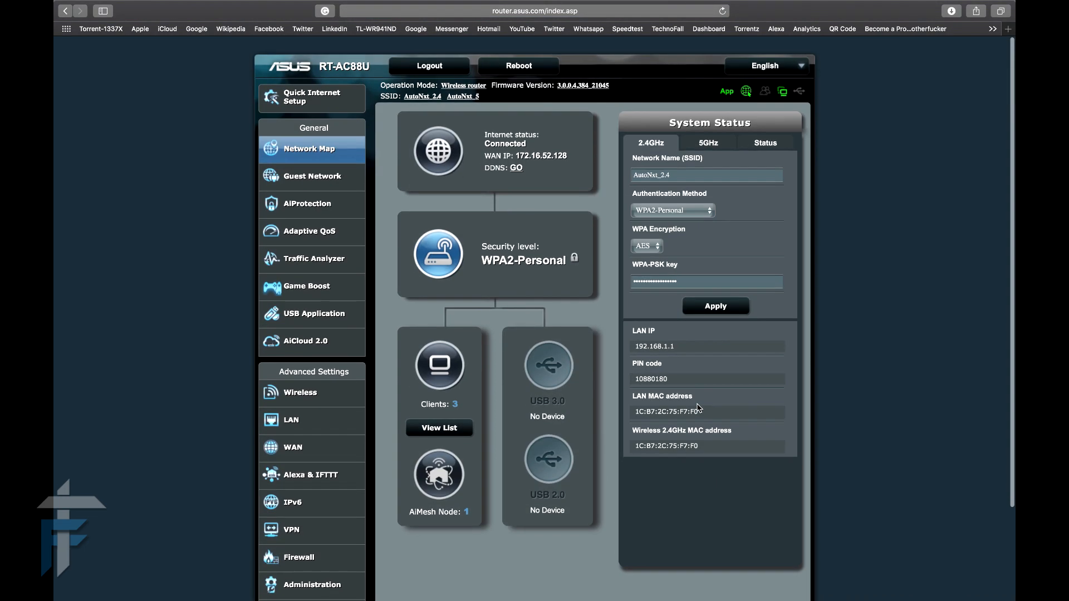
click(439, 476)
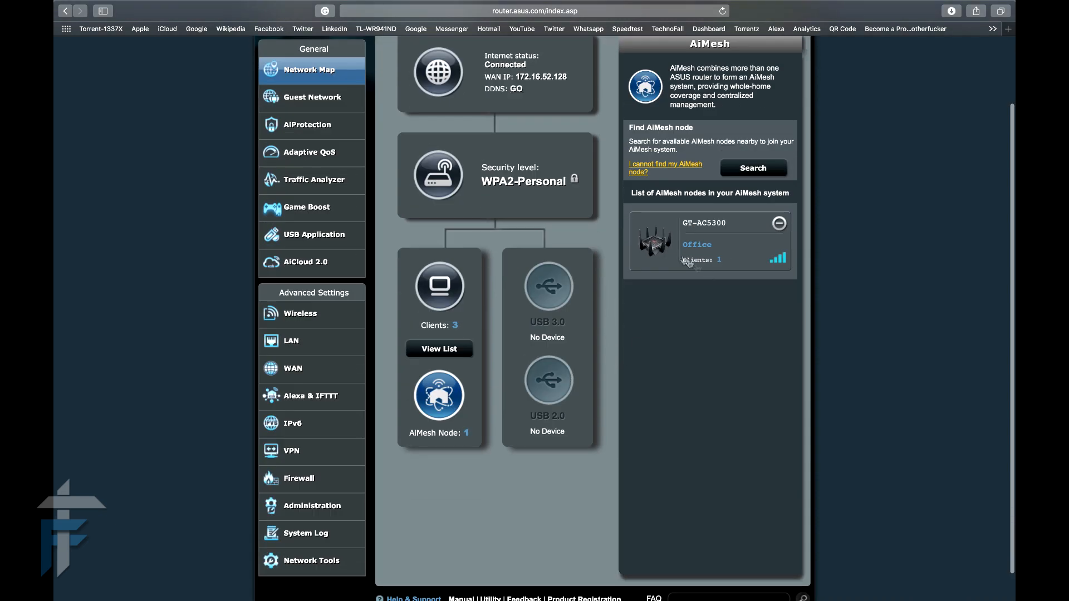
click(709, 242)
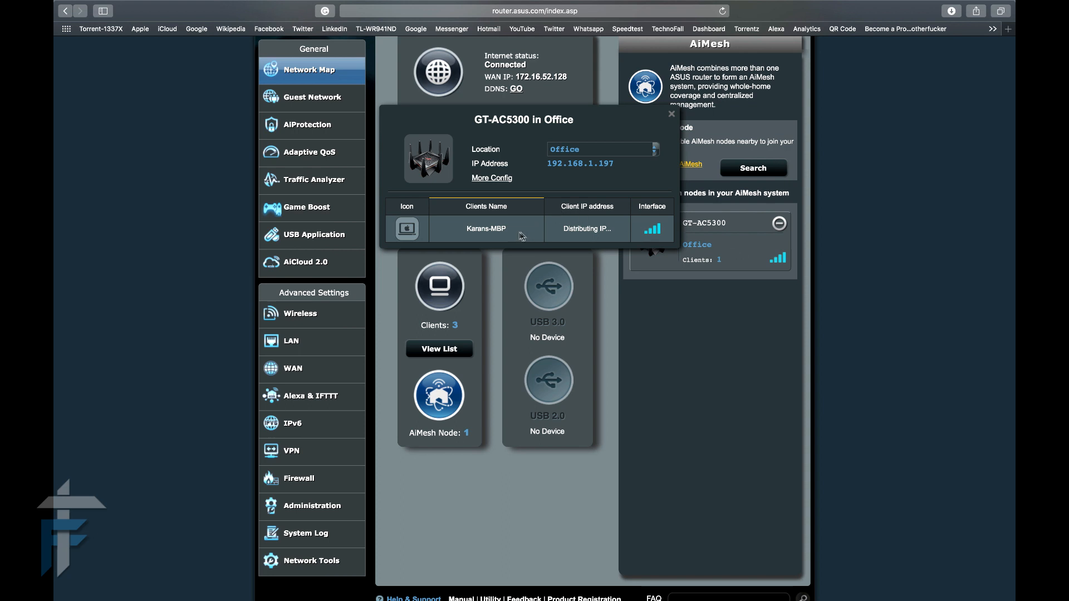
mouse_move(633, 134)
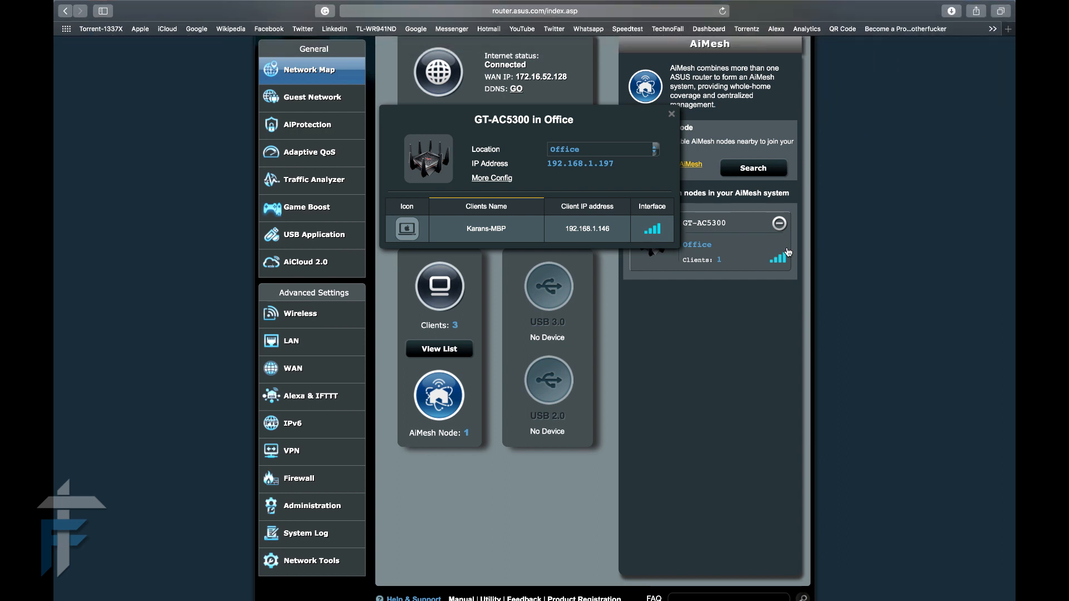
mouse_move(781, 257)
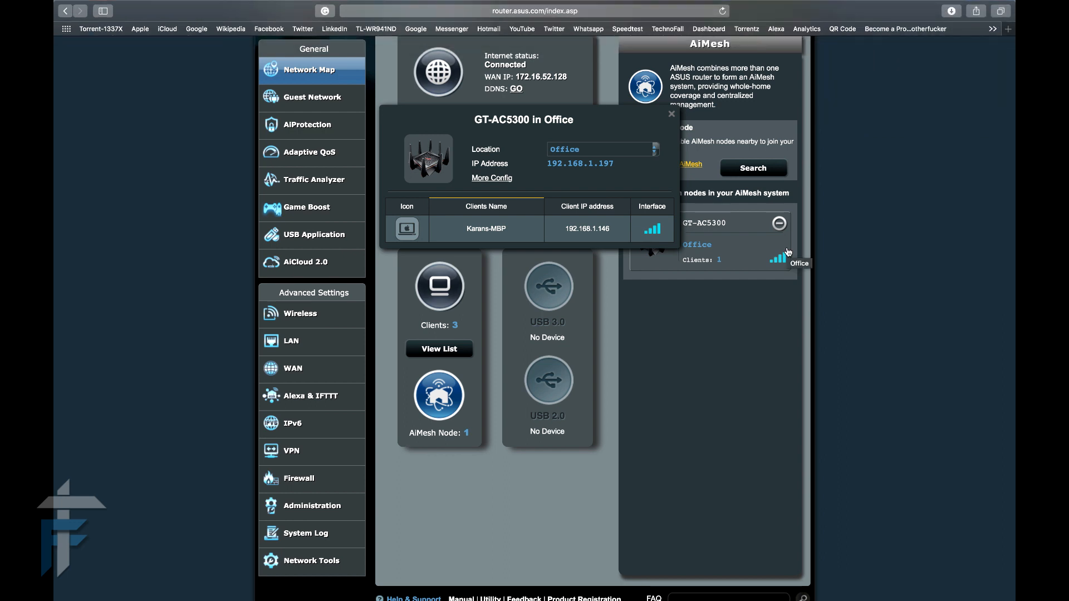
mouse_move(572, 228)
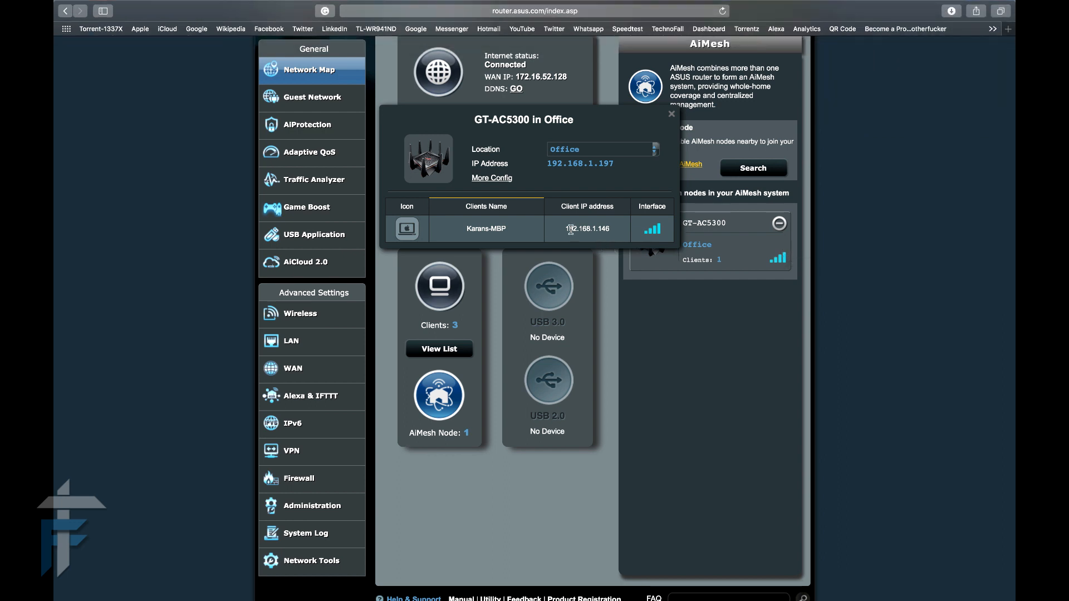
mouse_move(655, 164)
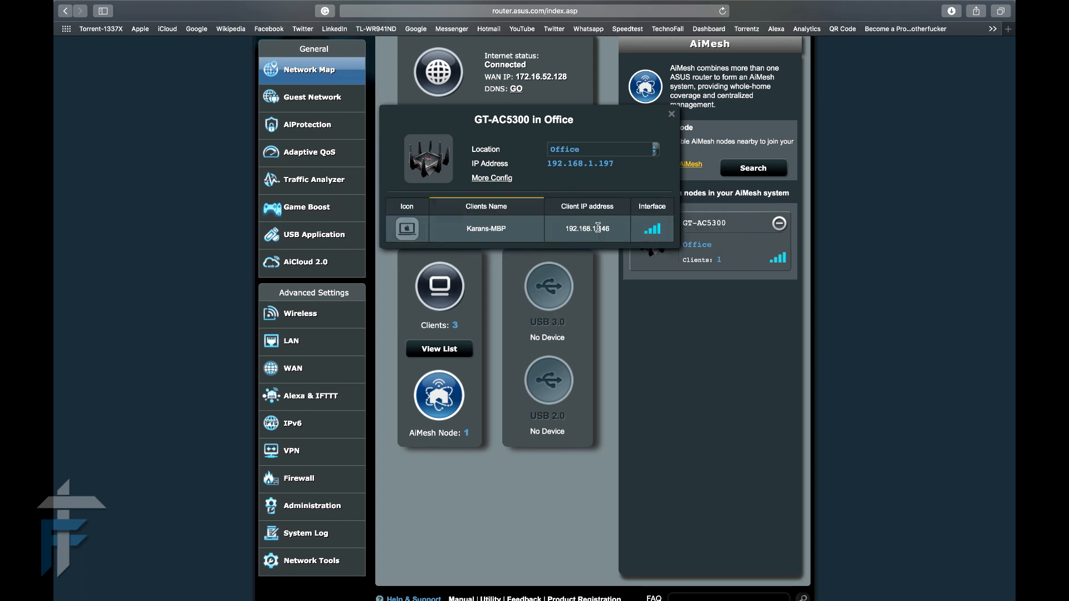
mouse_move(554, 241)
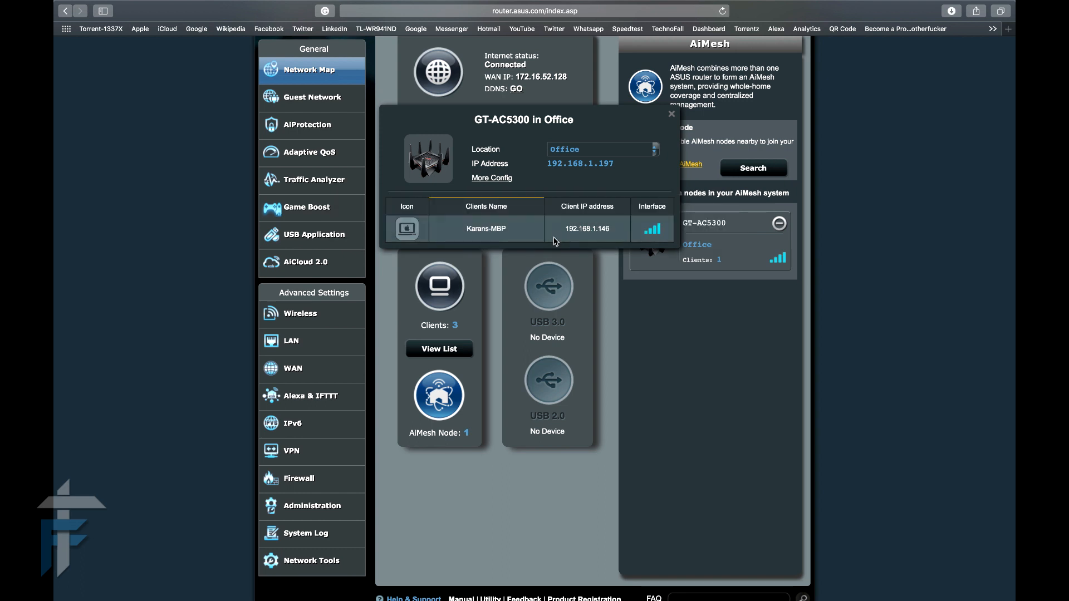
mouse_move(474, 239)
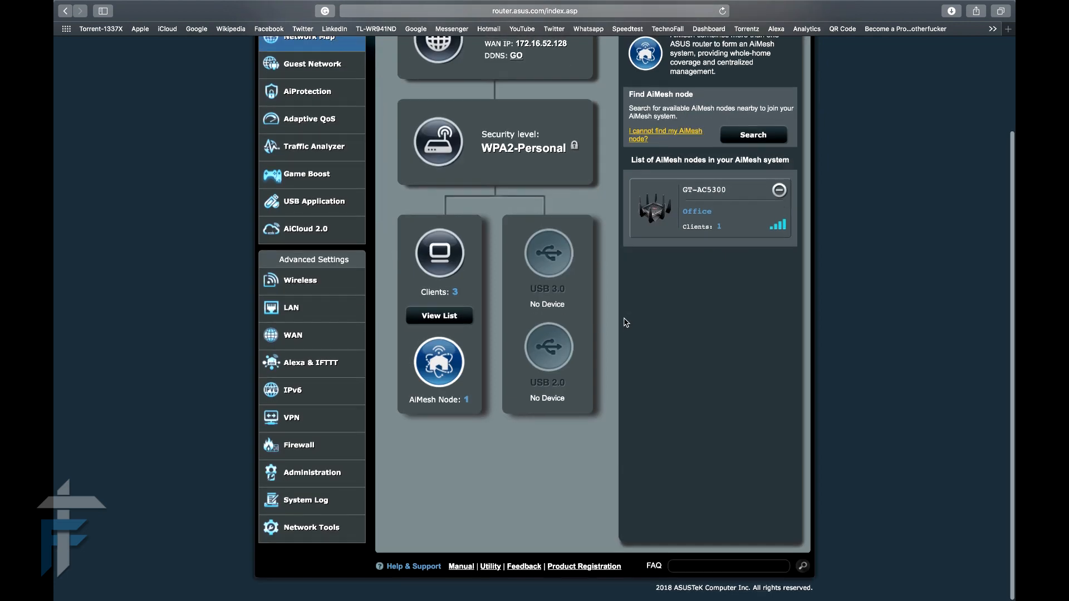
scroll(up, 3)
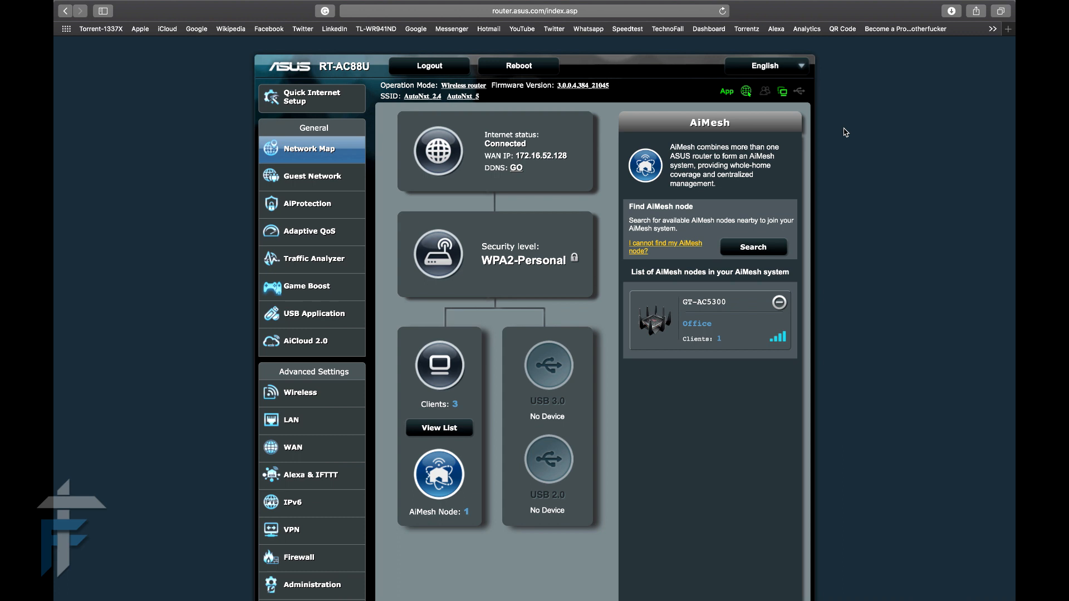
mouse_move(729, 163)
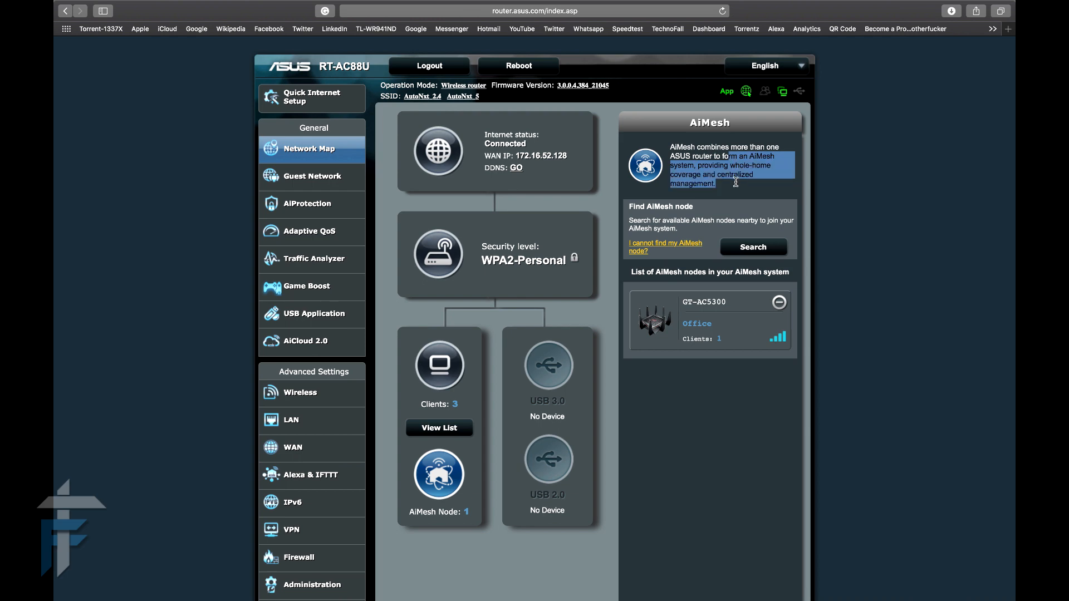
mouse_move(361, 398)
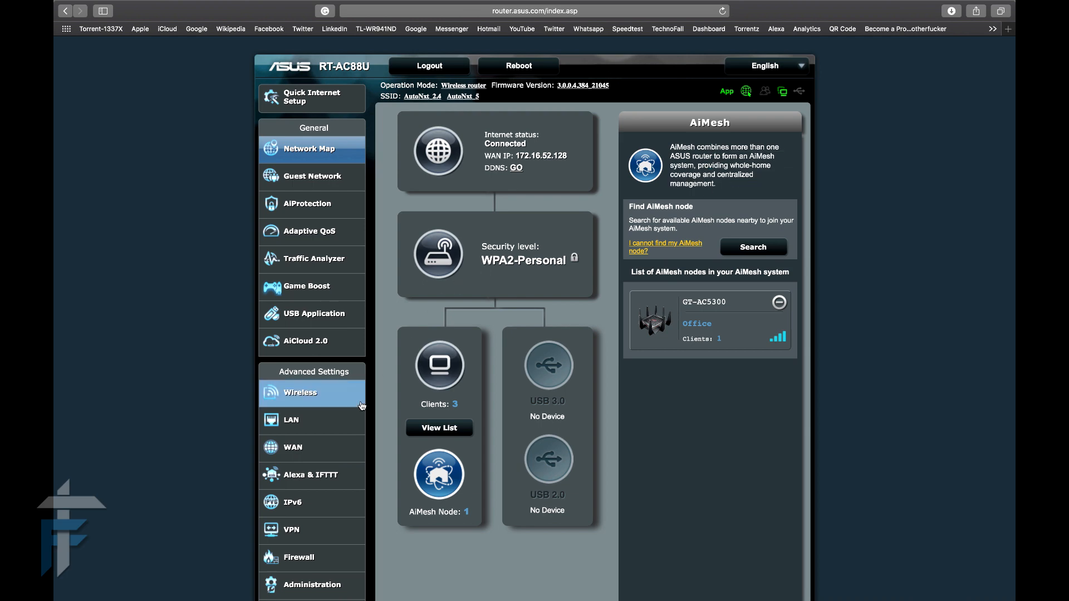